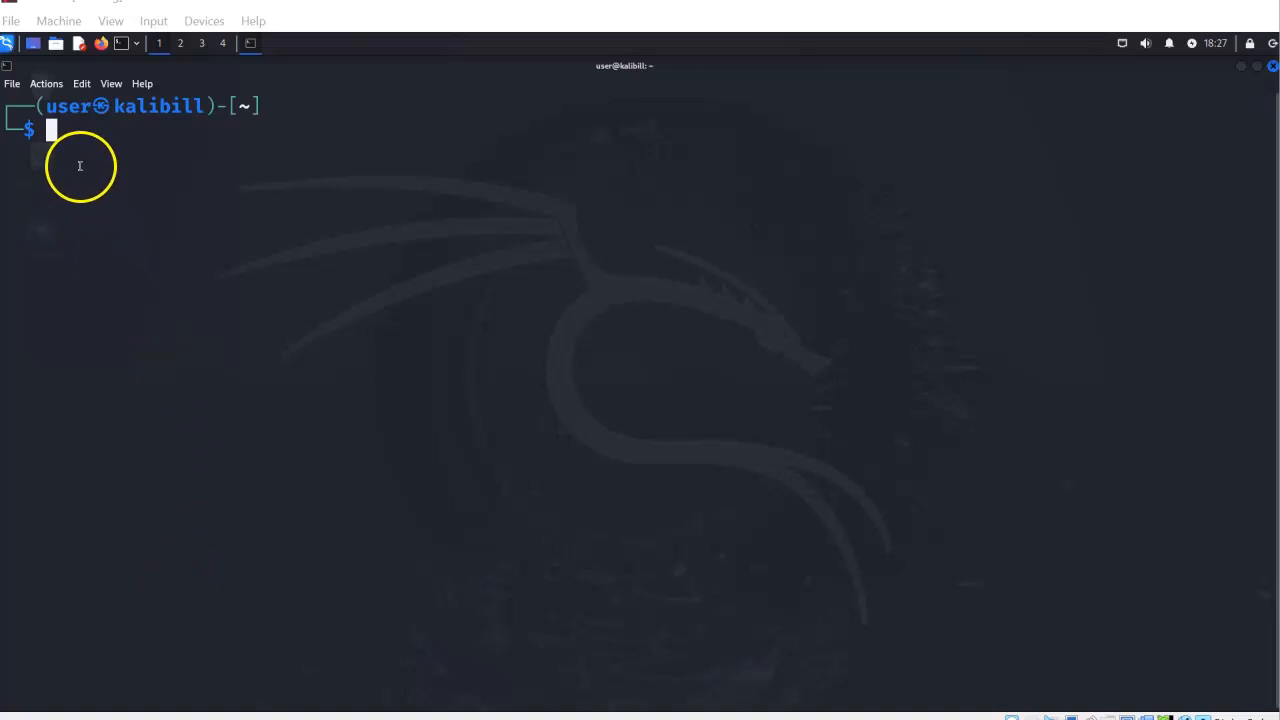
Refresh package lists with sudo apt update, then enter sudo apt upgrade -y.
type("sudo apt install --reinstall  hollywood")
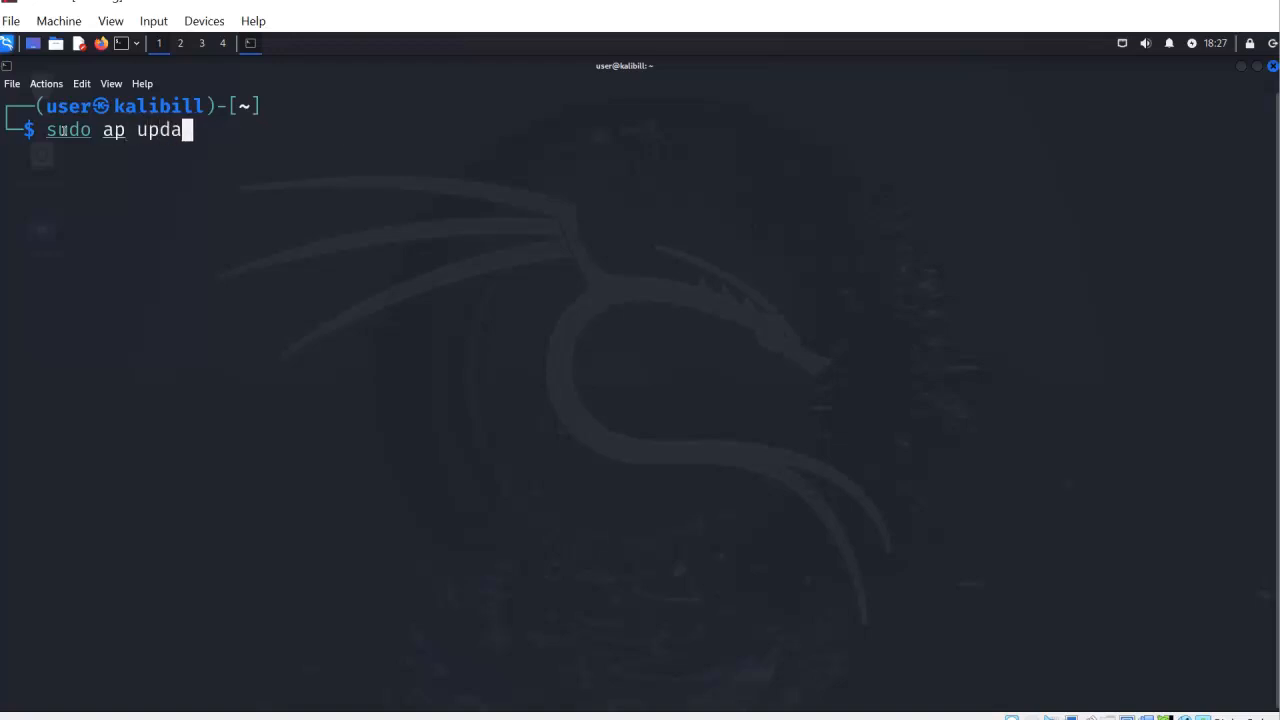
key("Return")
type("sudo a")
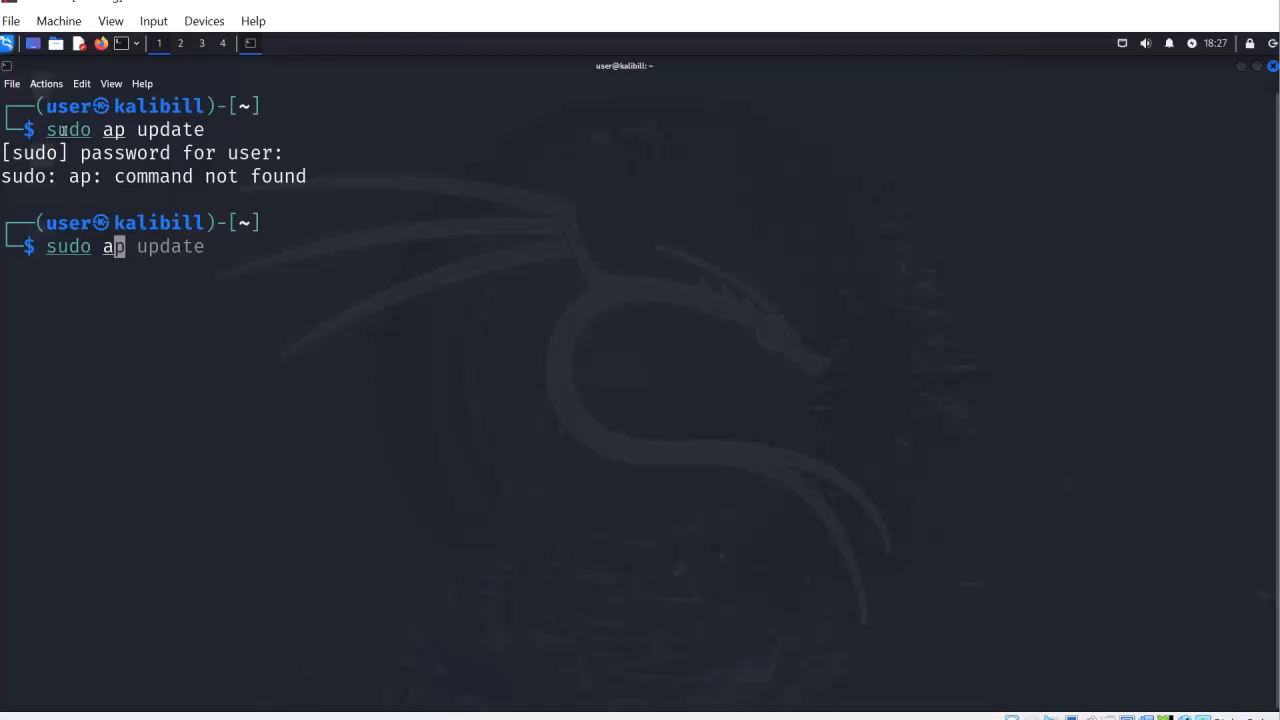
type("t")
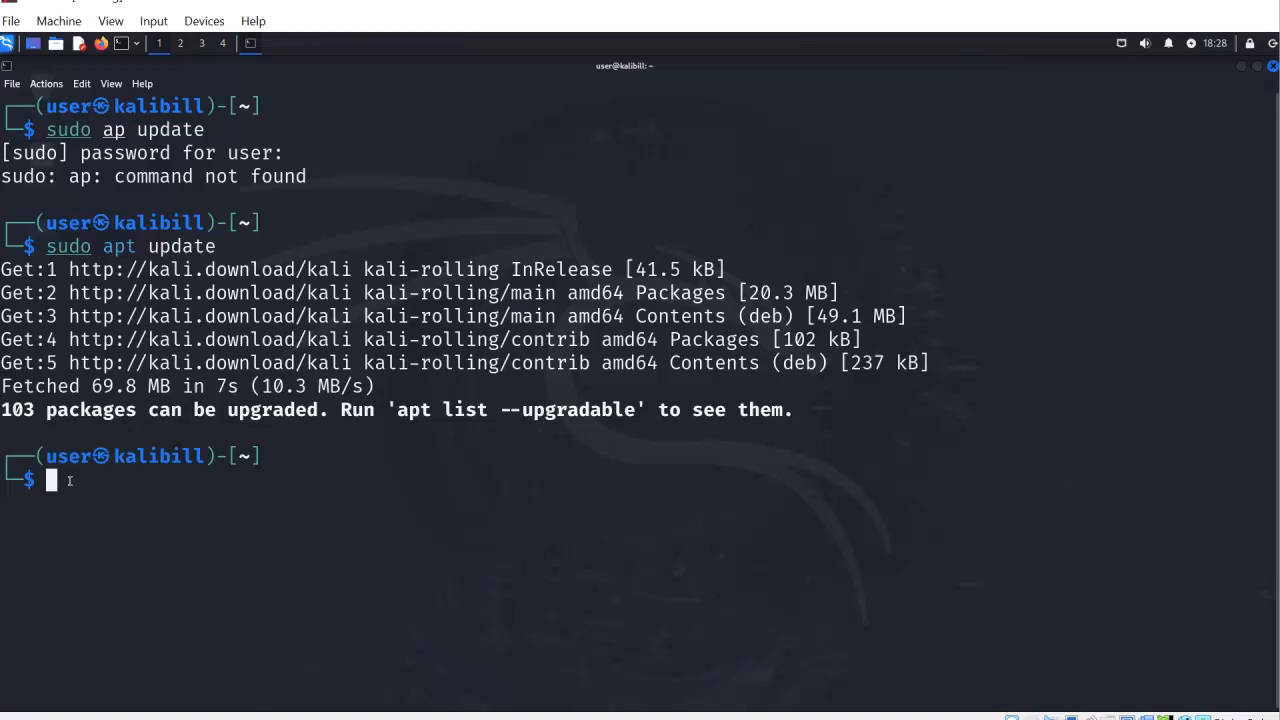
type("sudo apt update")
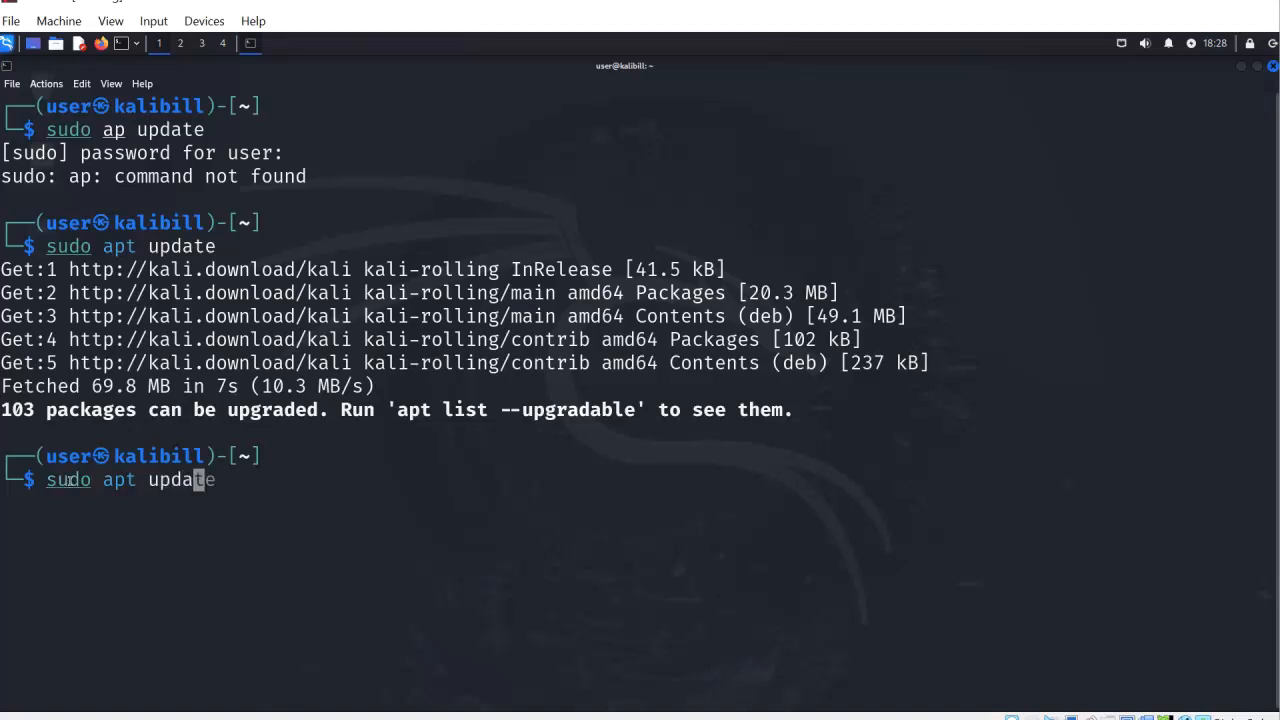
type("ugrade")
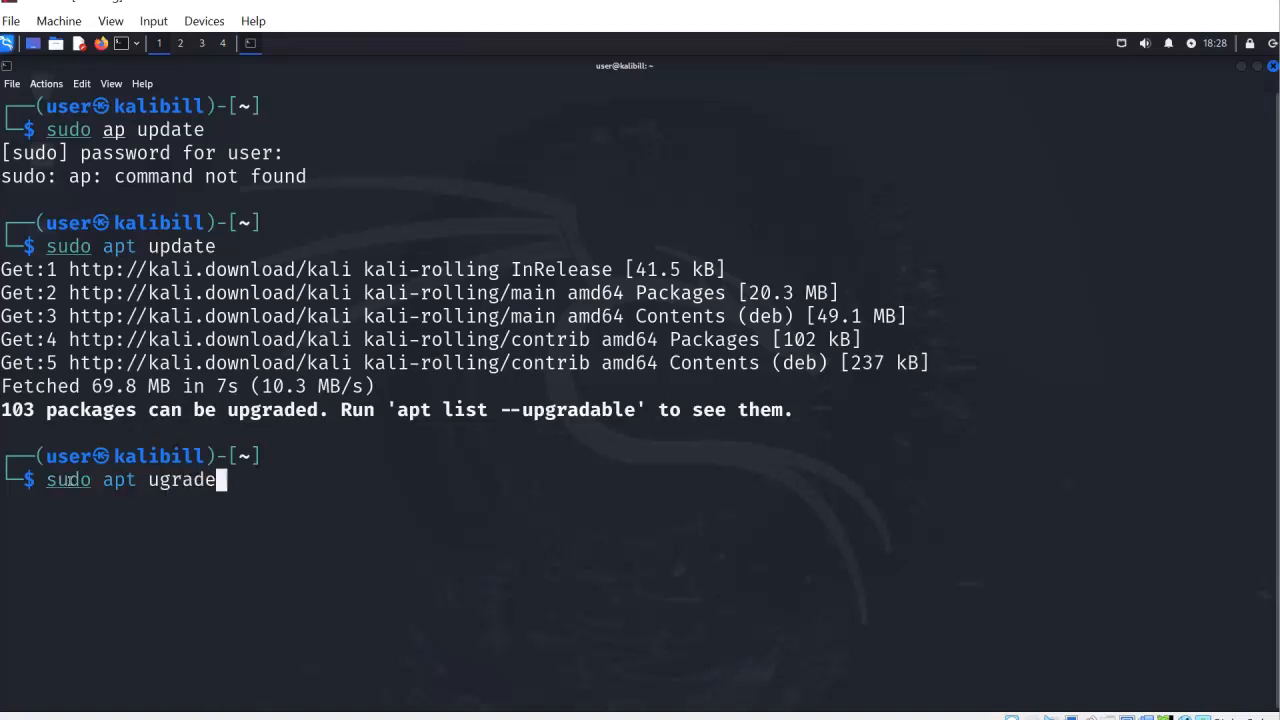
type("-")
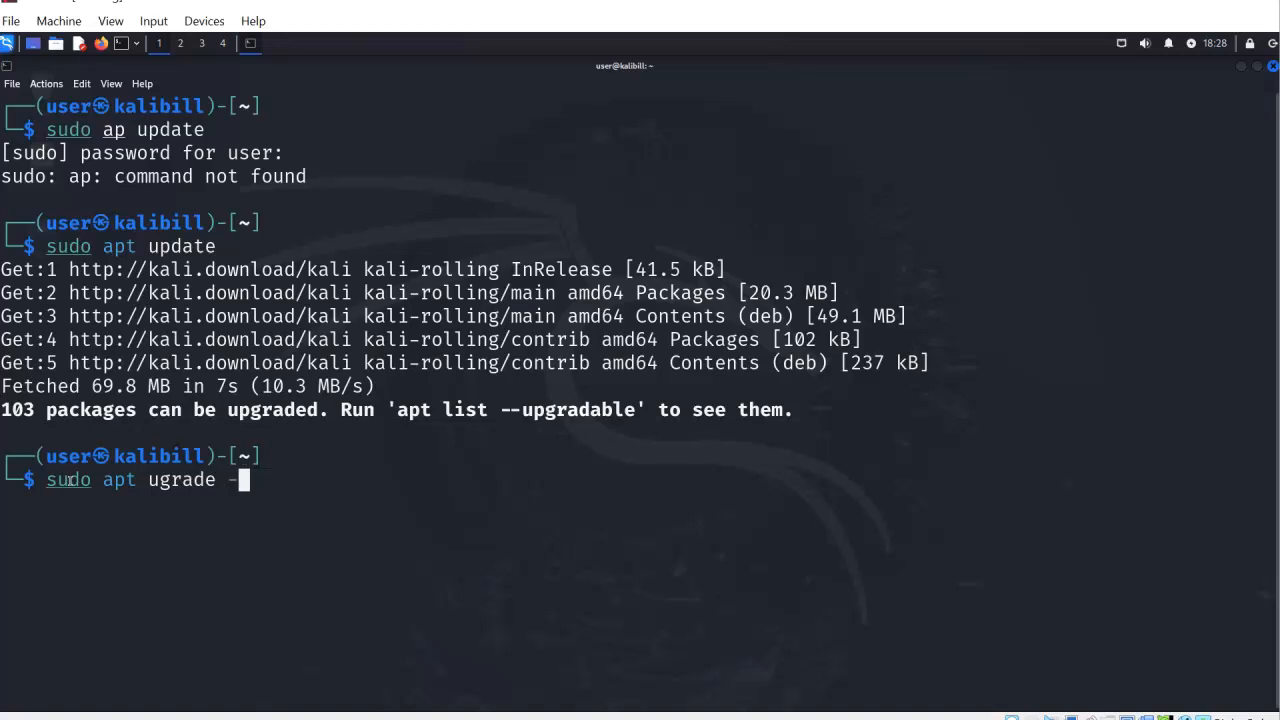
type("y")
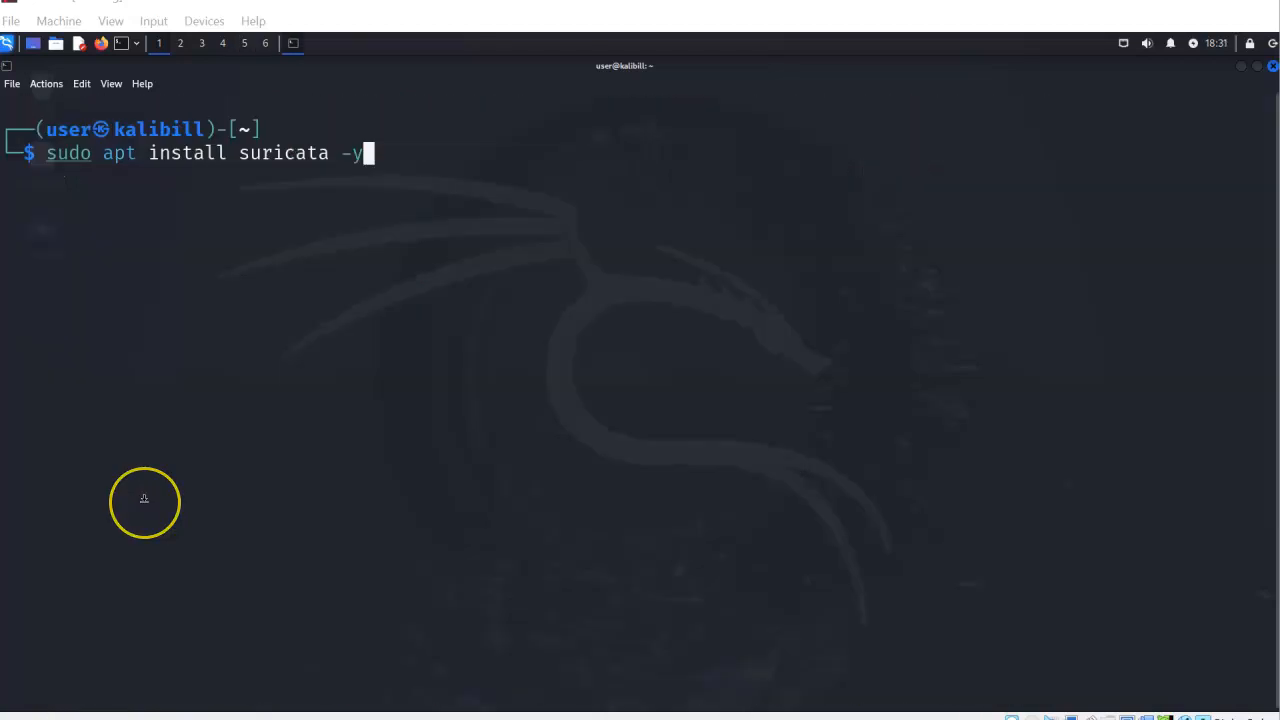
mouse_move(264, 412)
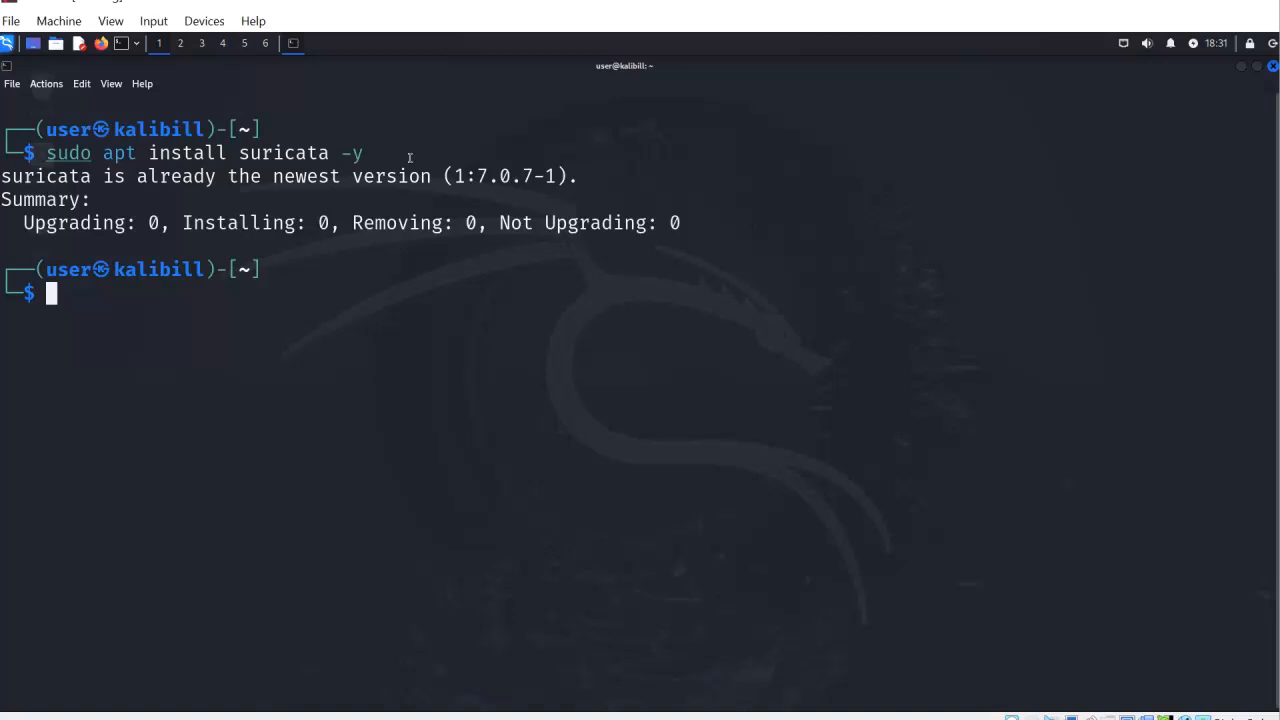
List network interfaces with ip a, showing eth0 at 192.168.9.135/24.
type("ip a")
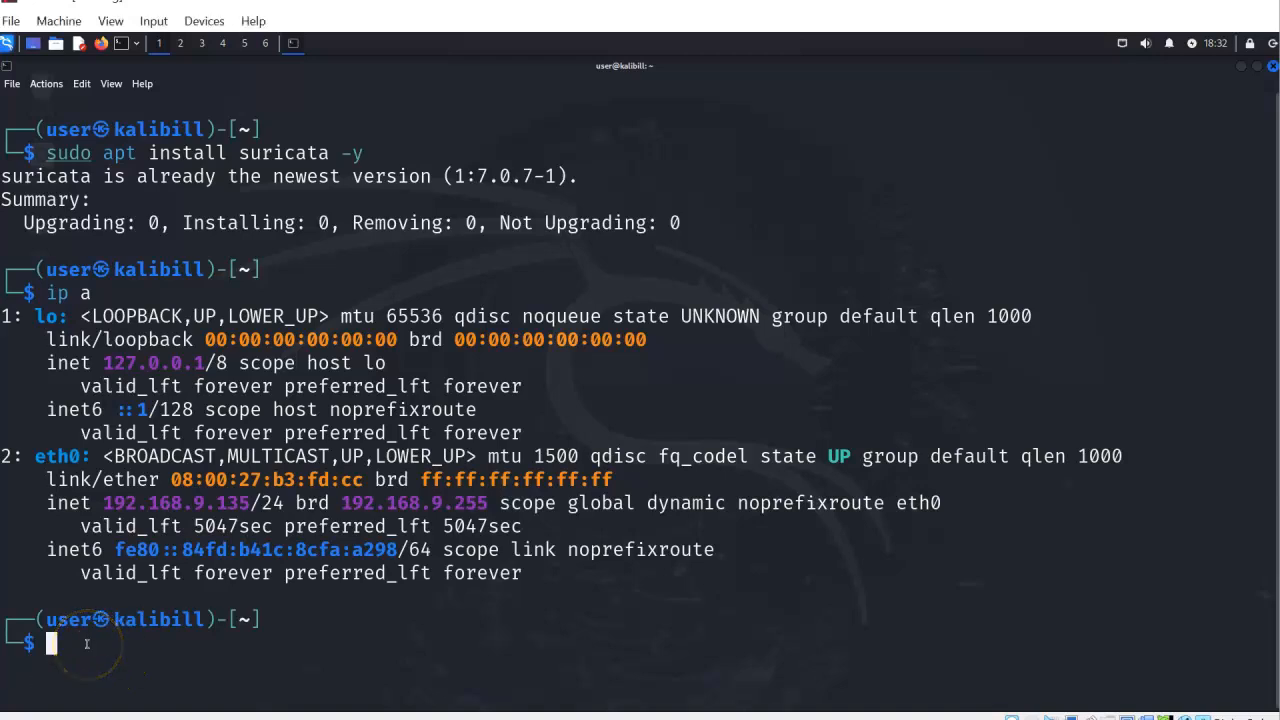
Launch Mousepad as root on /etc/suricata/suricata.yaml.
type("sudo mousepad /etc/suricata/suricata.yaml")
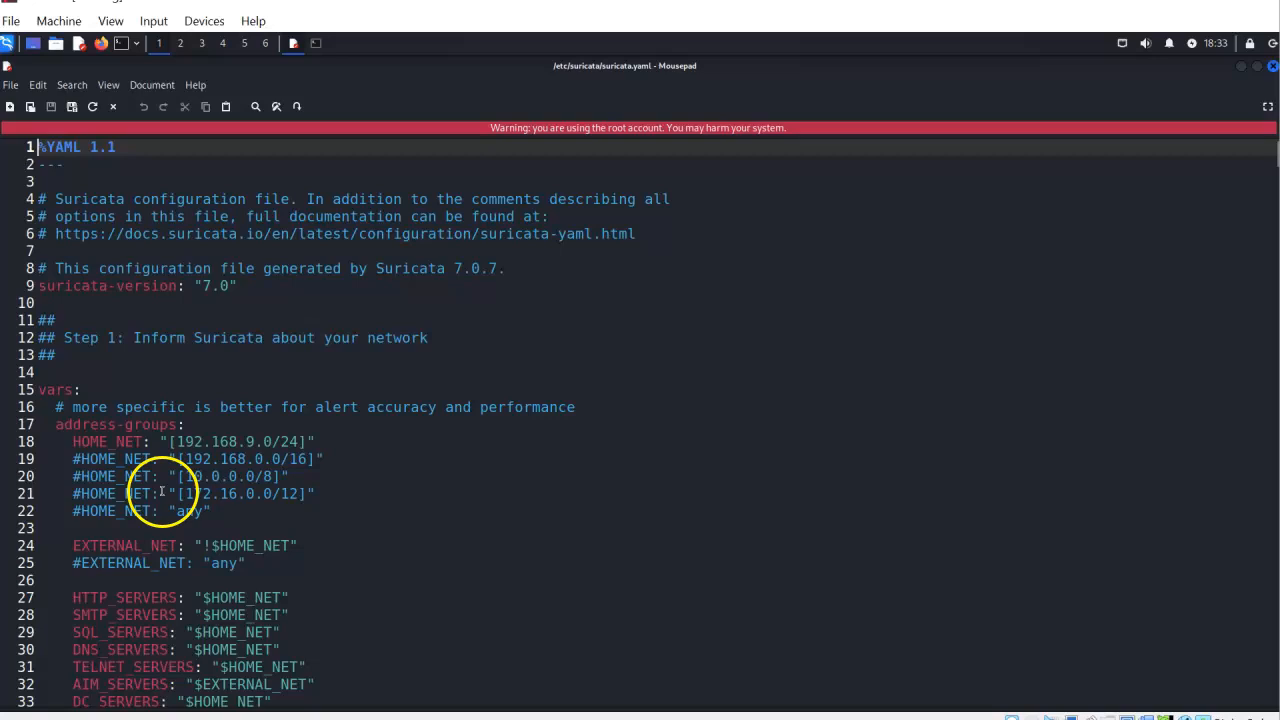
Re-enter the HOME_NET address as 192.168.9.0/24 in suricata.yaml and save.
left_click(110, 441)
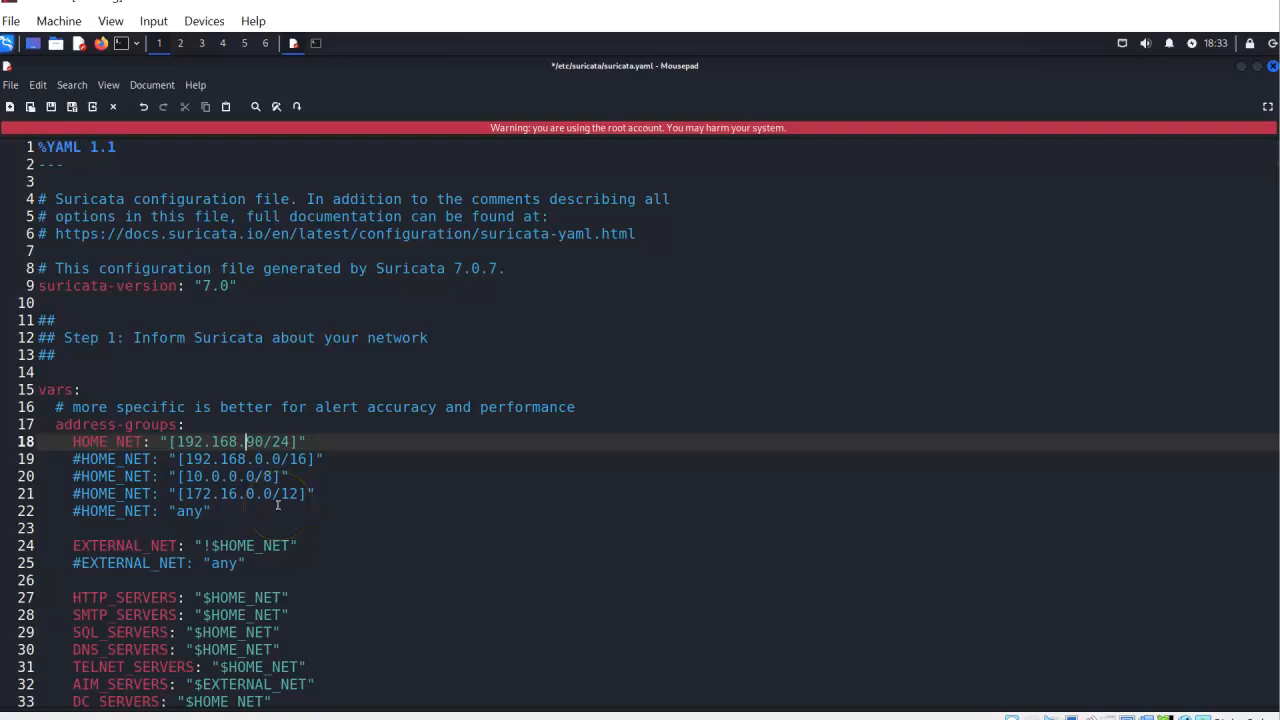
key("BackSpace")
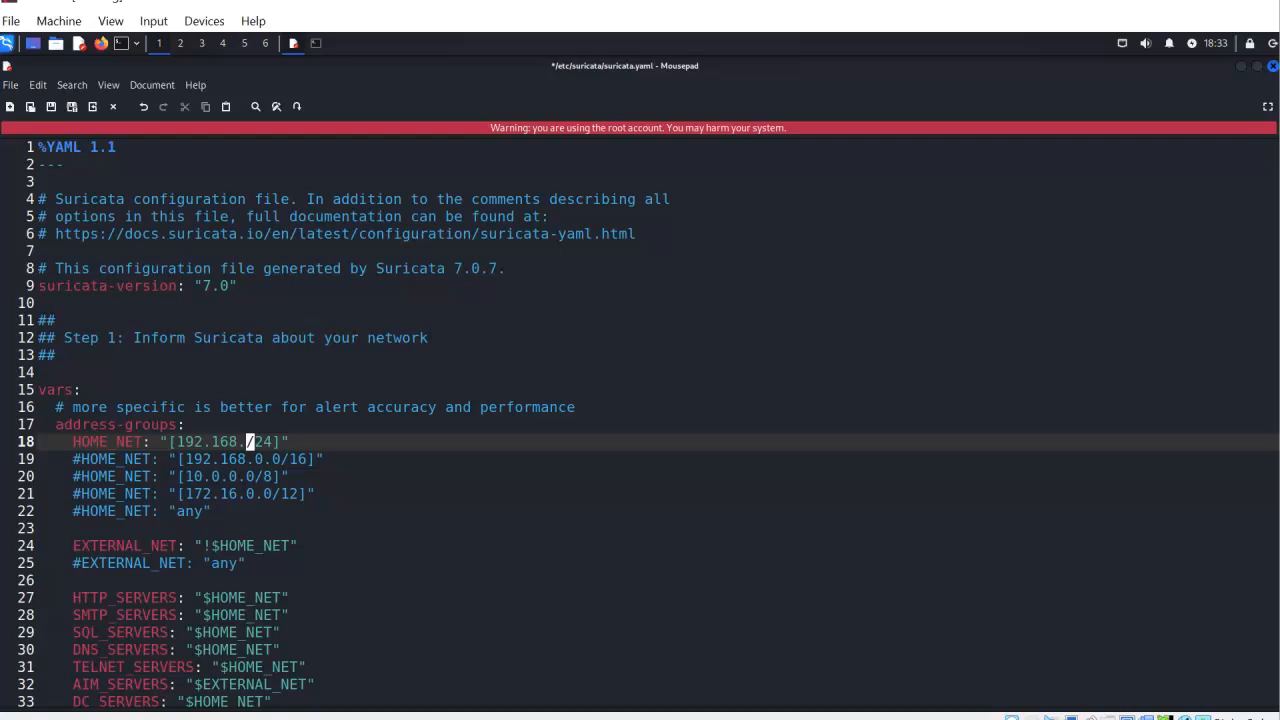
key("BackSpace")
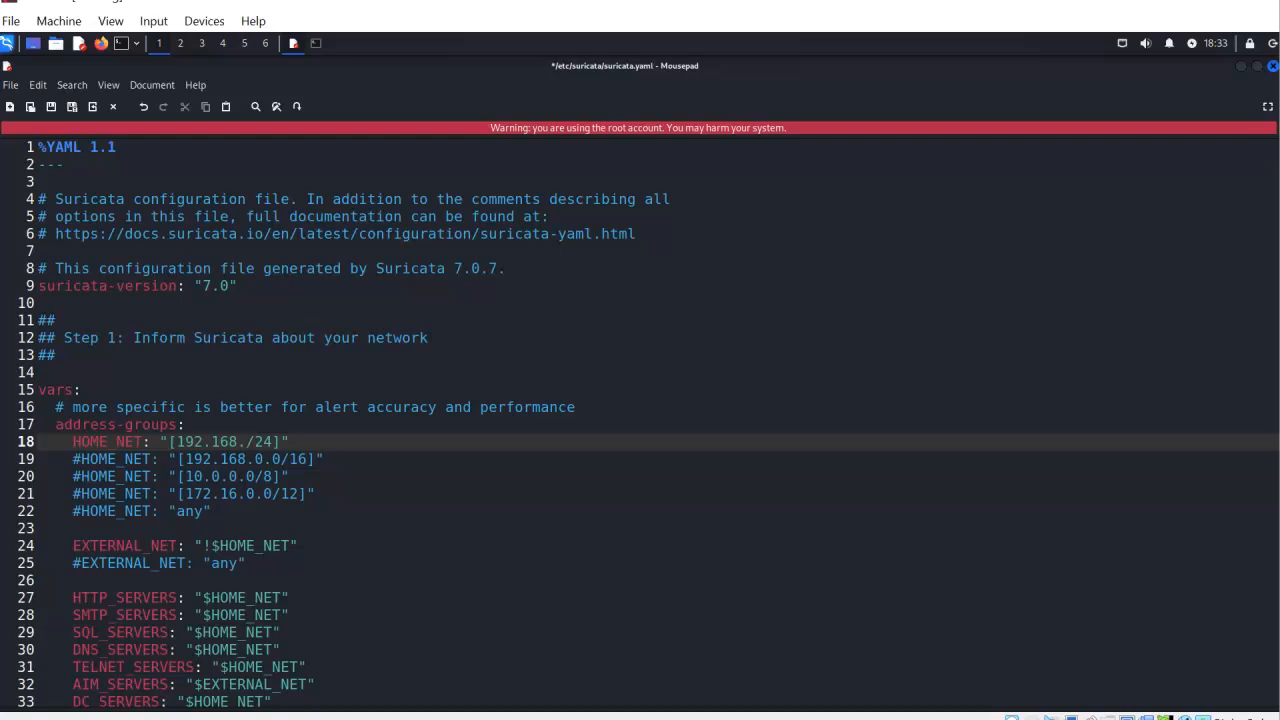
type("9.0")
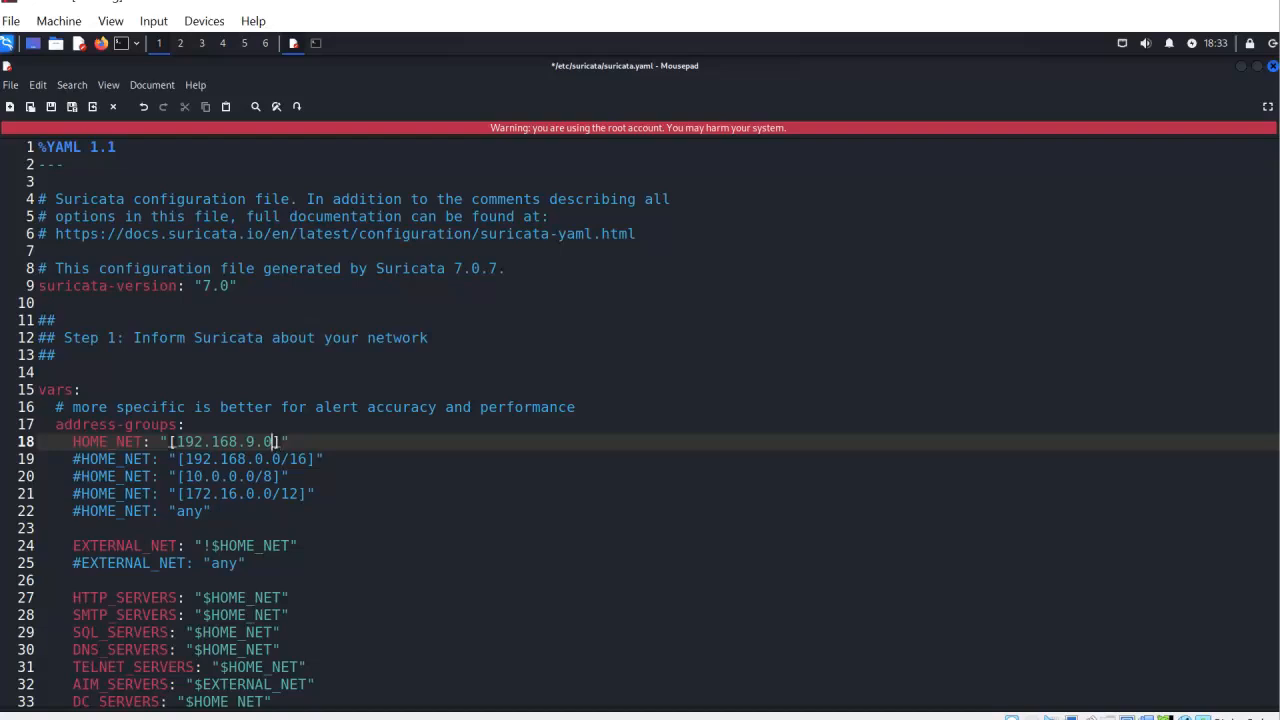
type("/")
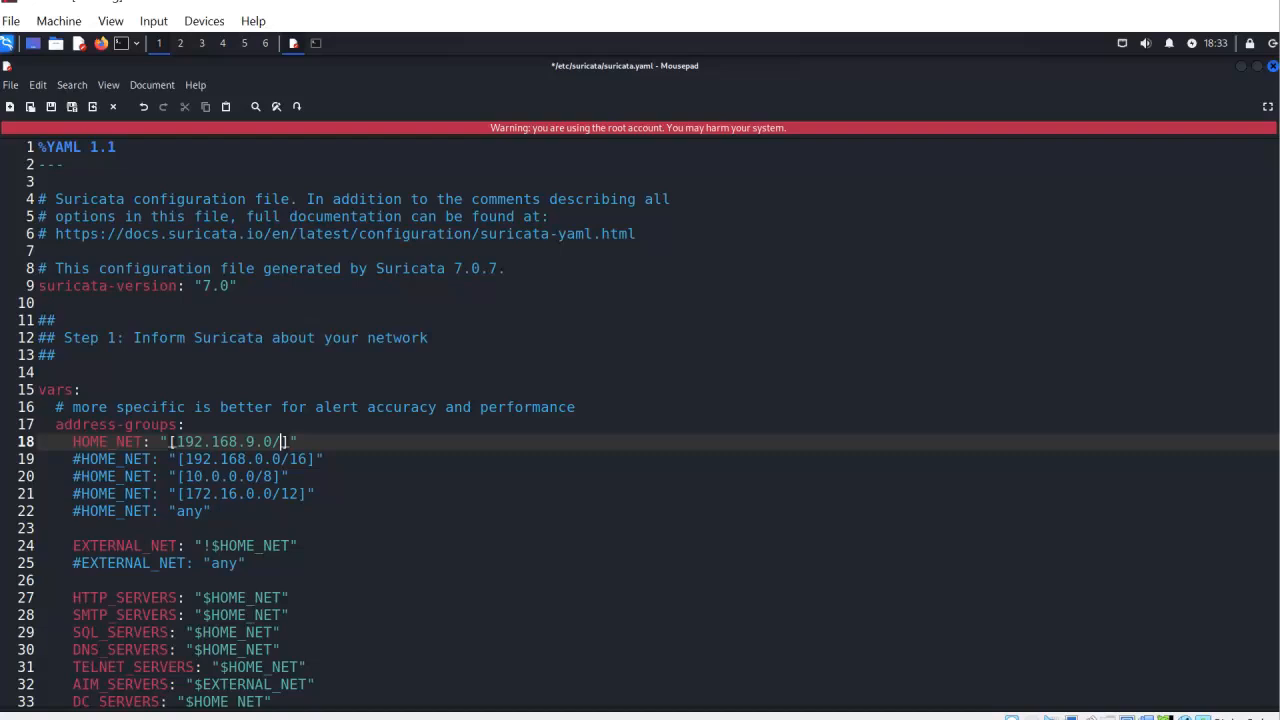
type("24")
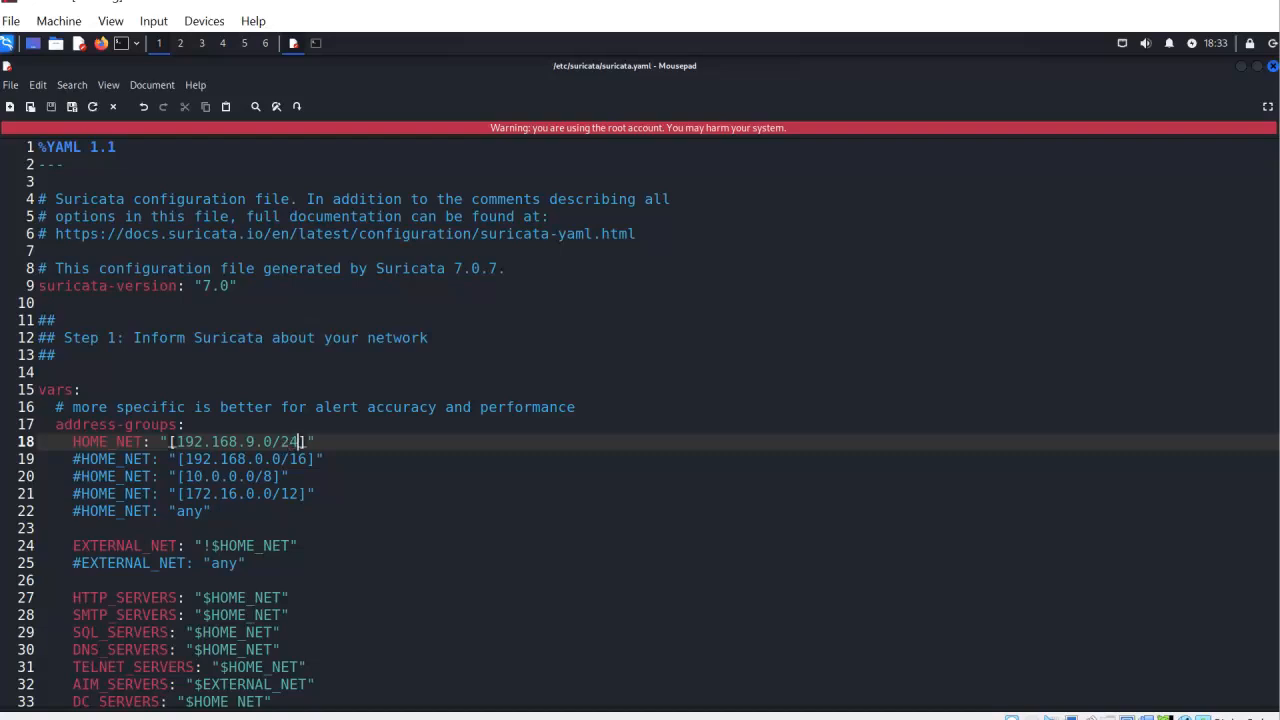
left_click(80, 389)
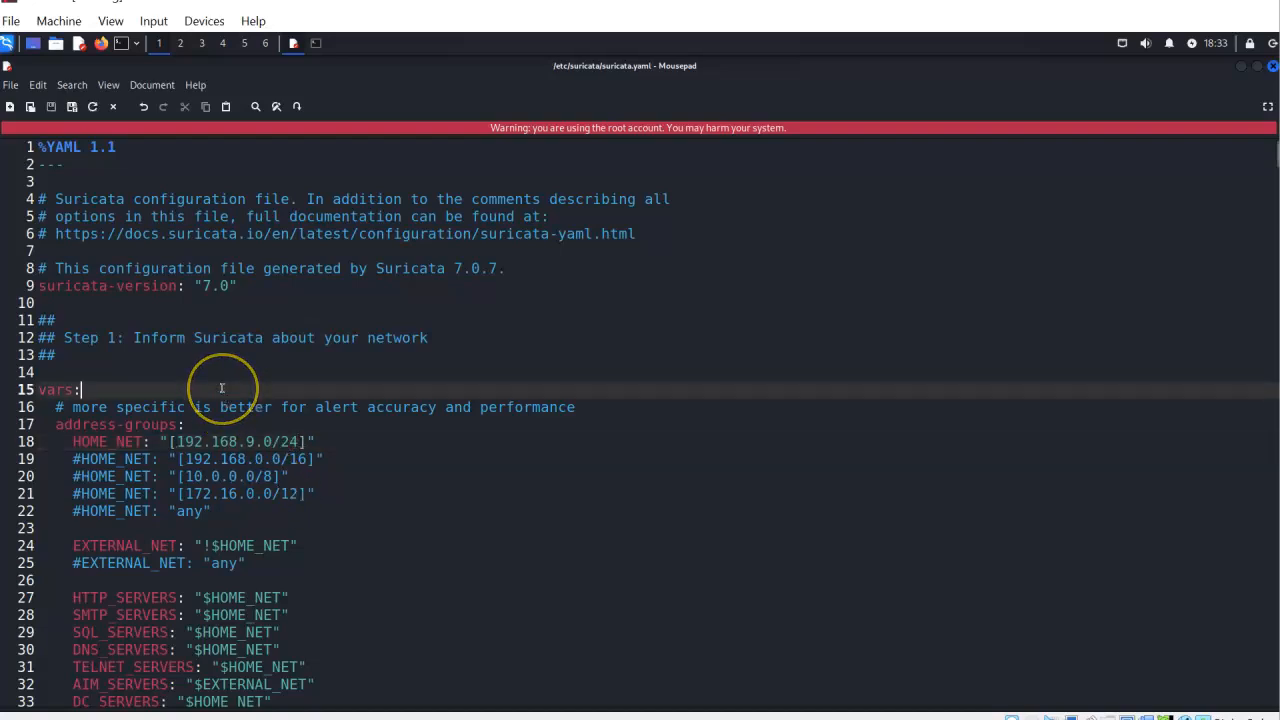
mouse_move(263, 511)
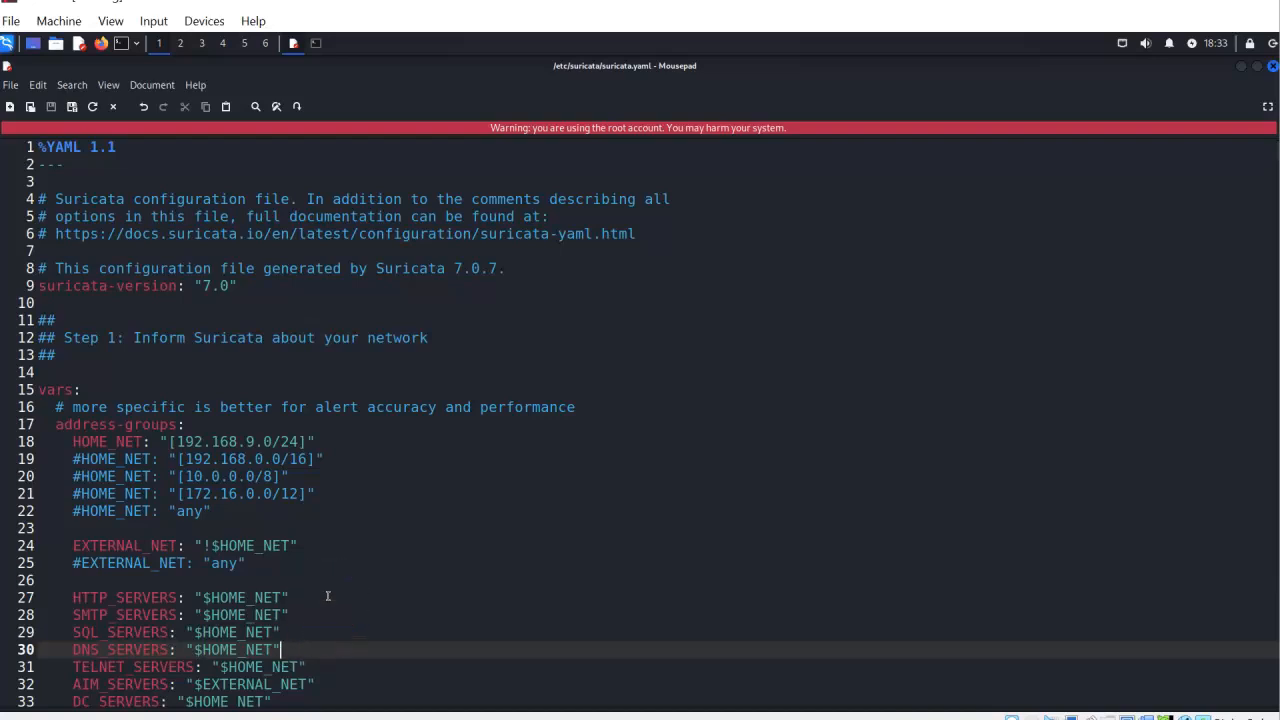
mouse_move(1237, 102)
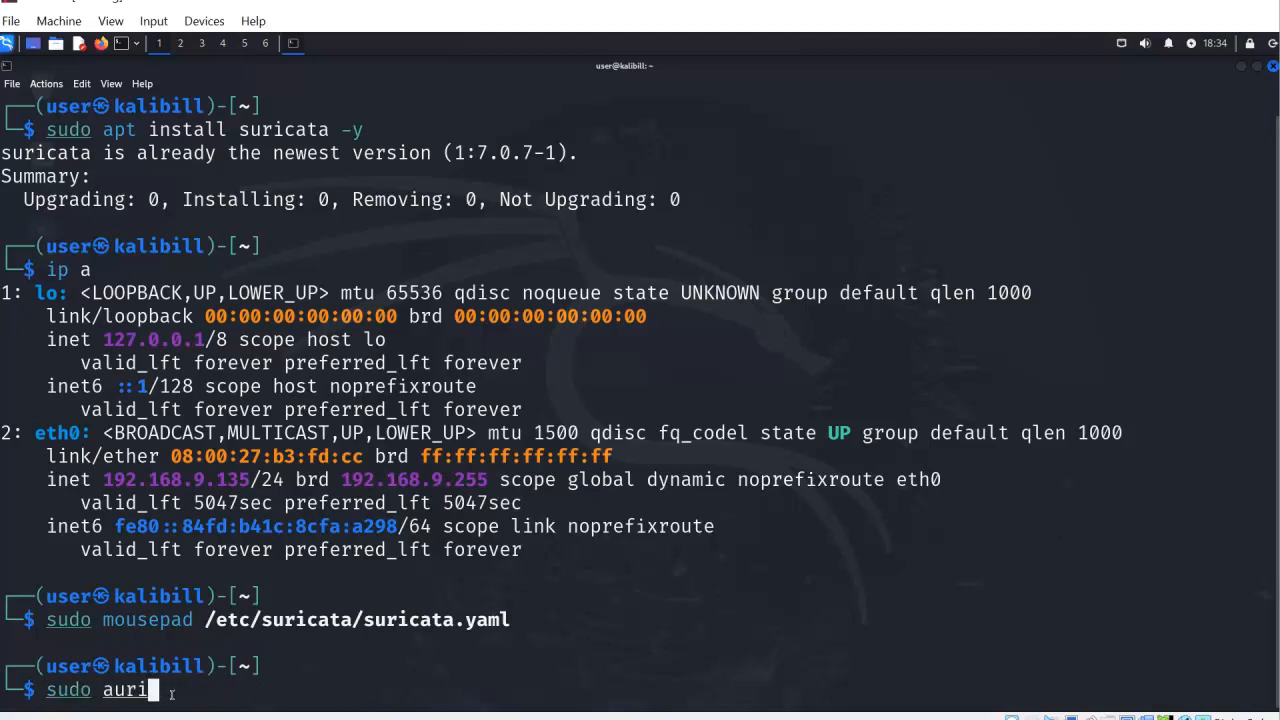
Run sudo suricata-update, writing 54604 rules to suricata.rules.
type("ca")
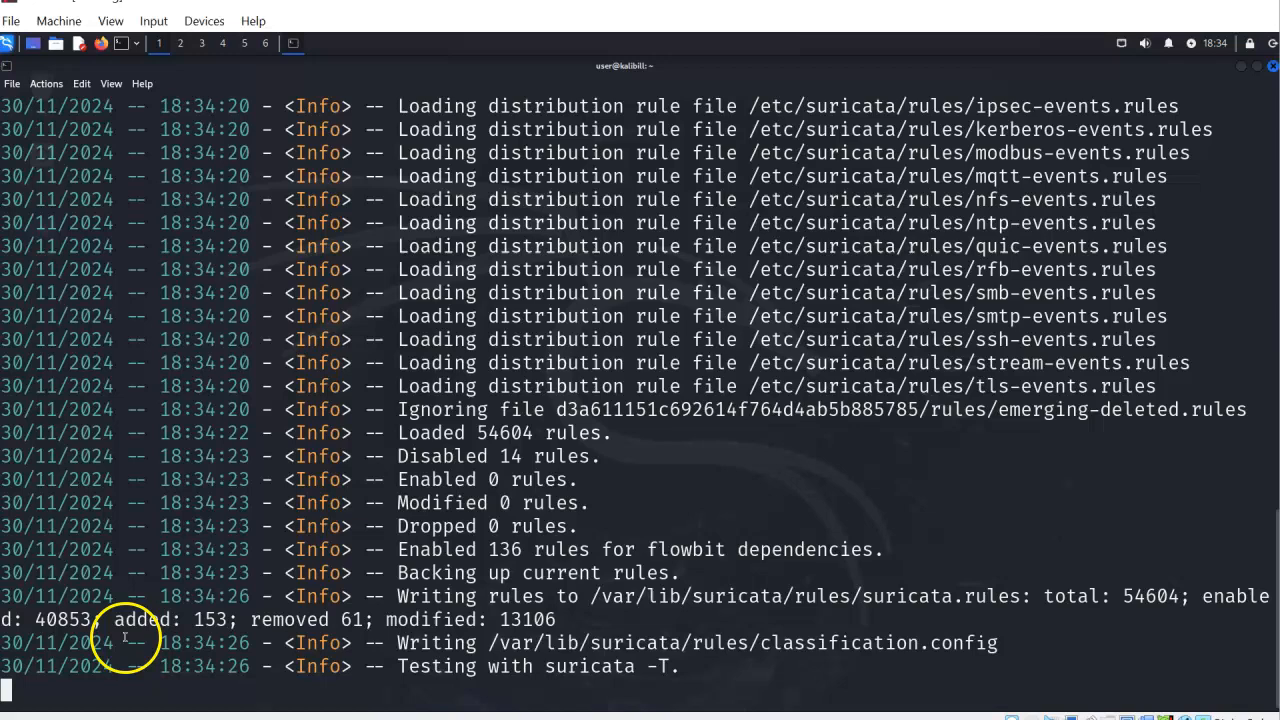
mouse_move(1043, 657)
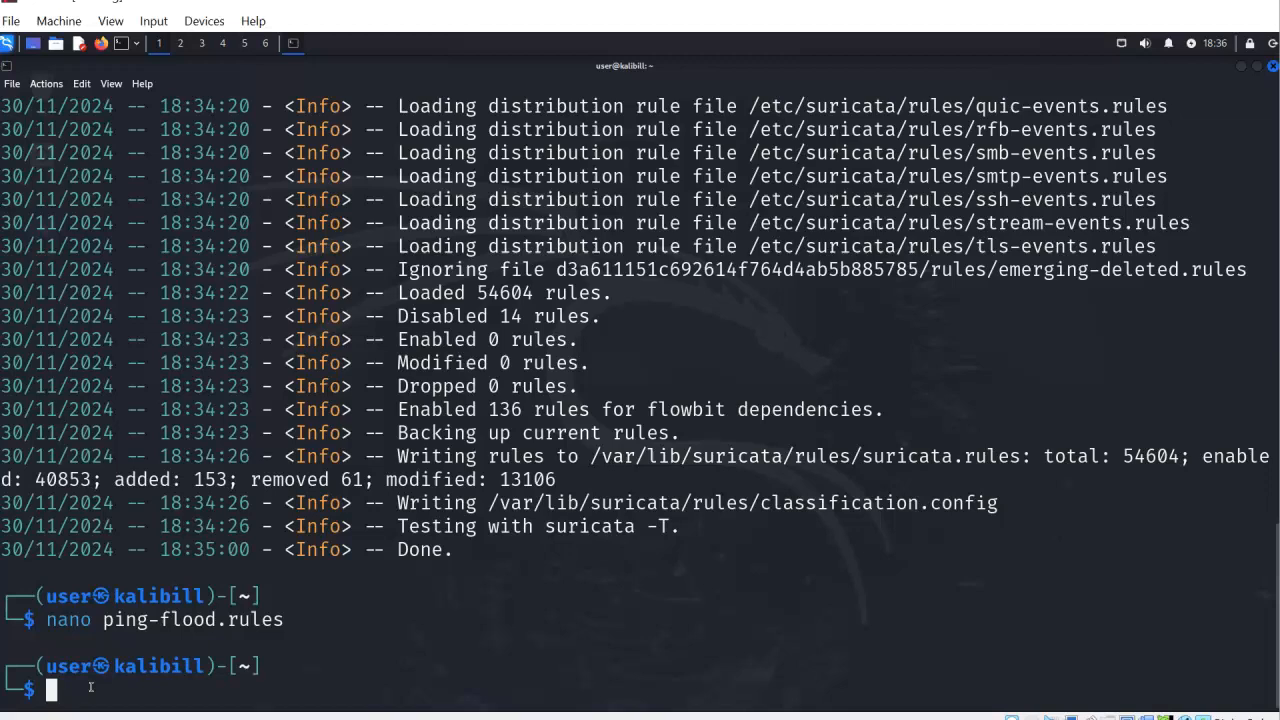
Create ping-flood.rules in nano and copy the two ping flood rules from the guide.
type("nano ping-flood.rules")
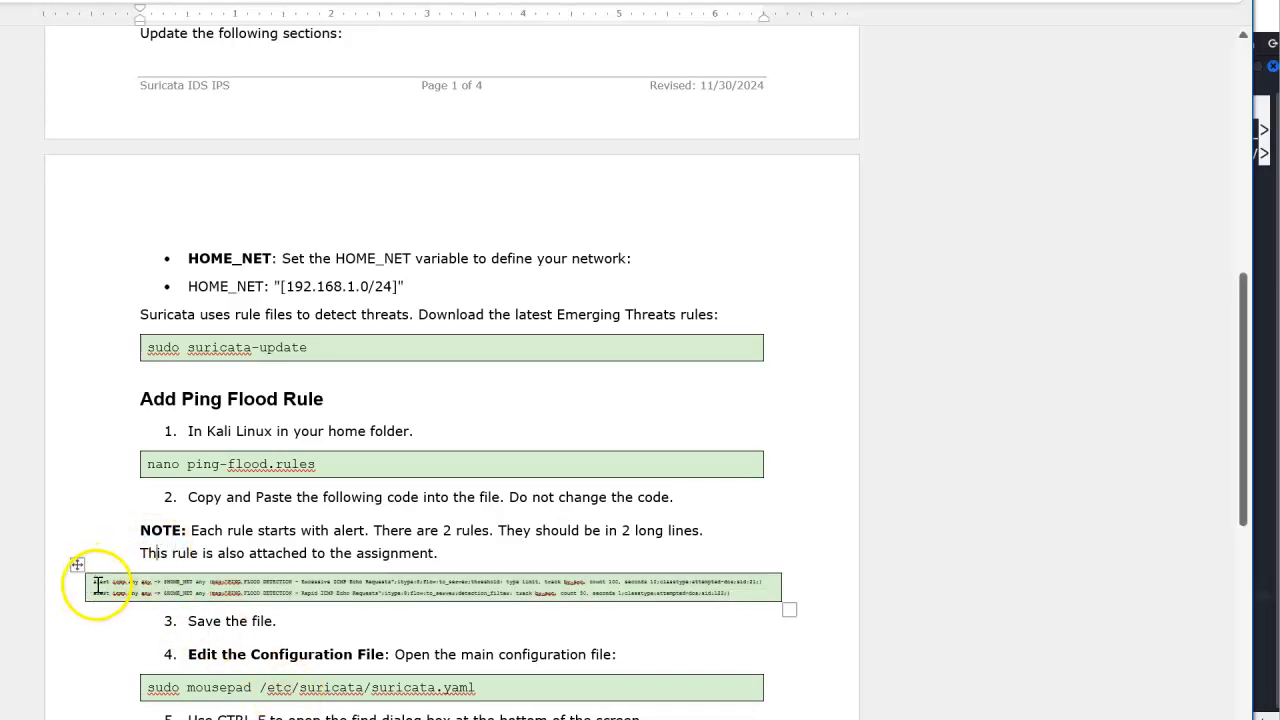
left_click(98, 583)
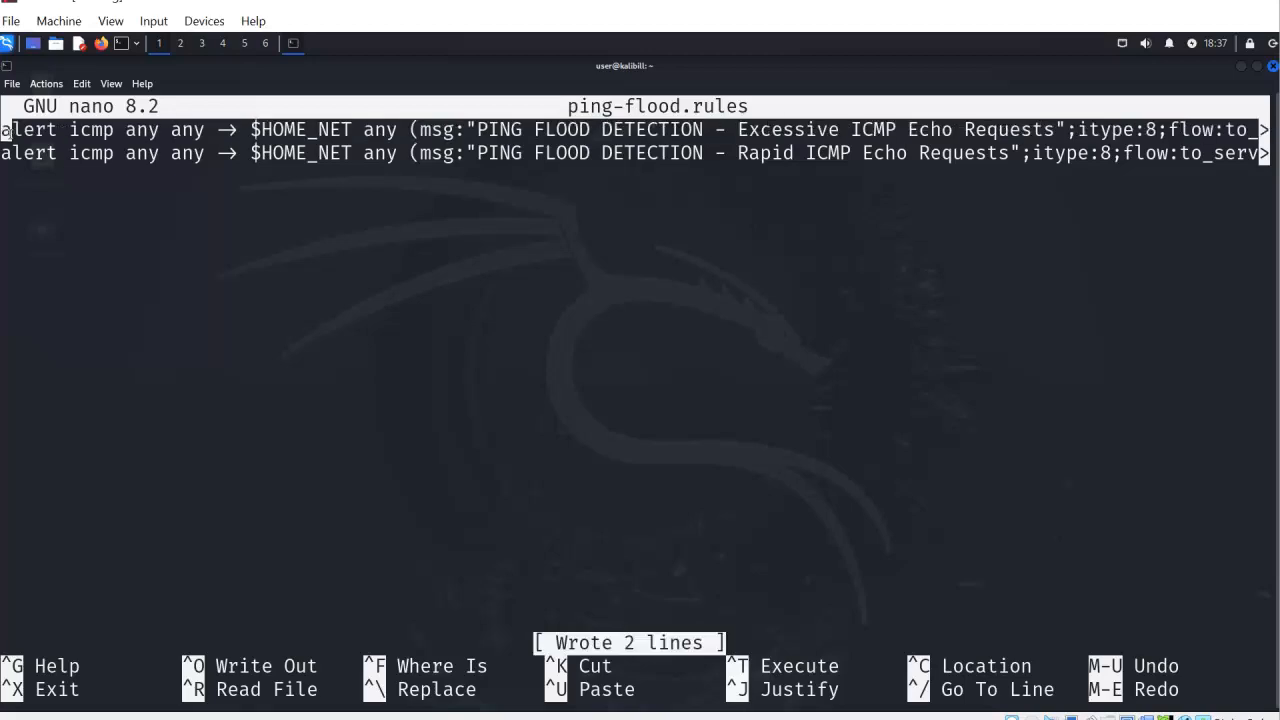
Exit nano after saving ping-flood.rules.
key("ctrl+x")
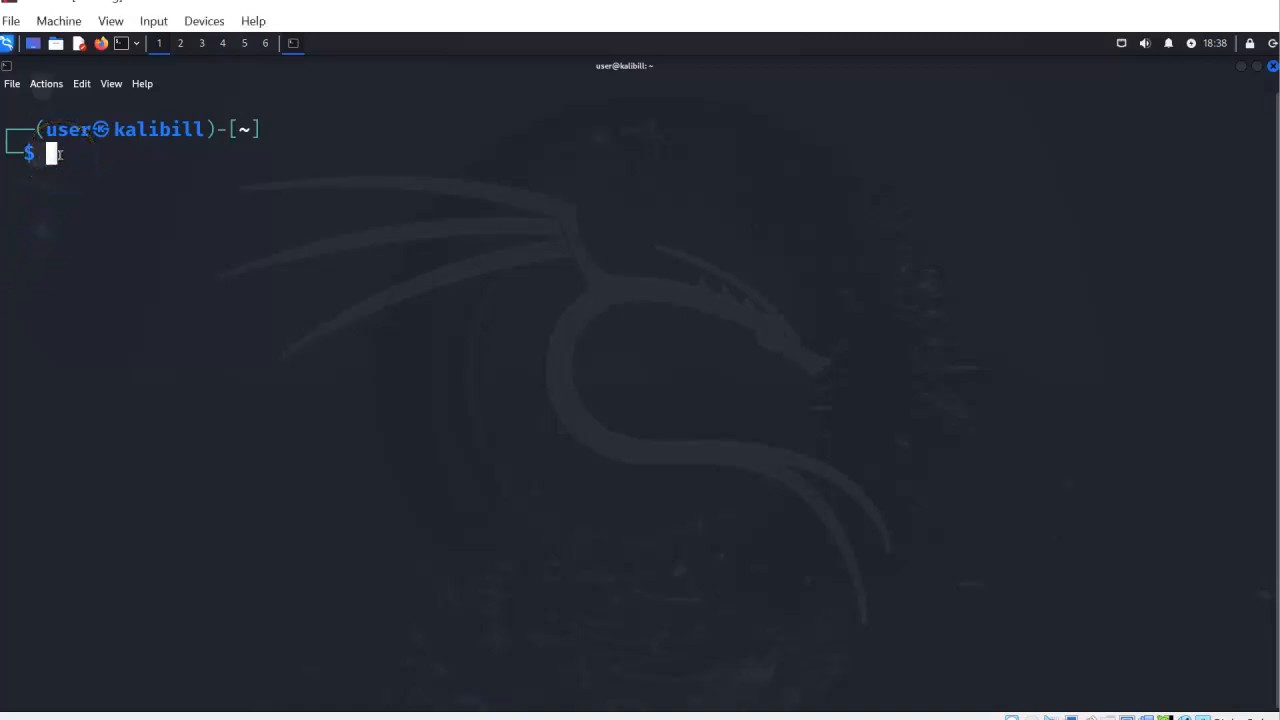
Add ping-flood.rules under rule-files in suricata.yaml and test the configuration on eth0.
type("sudo suricata-update")
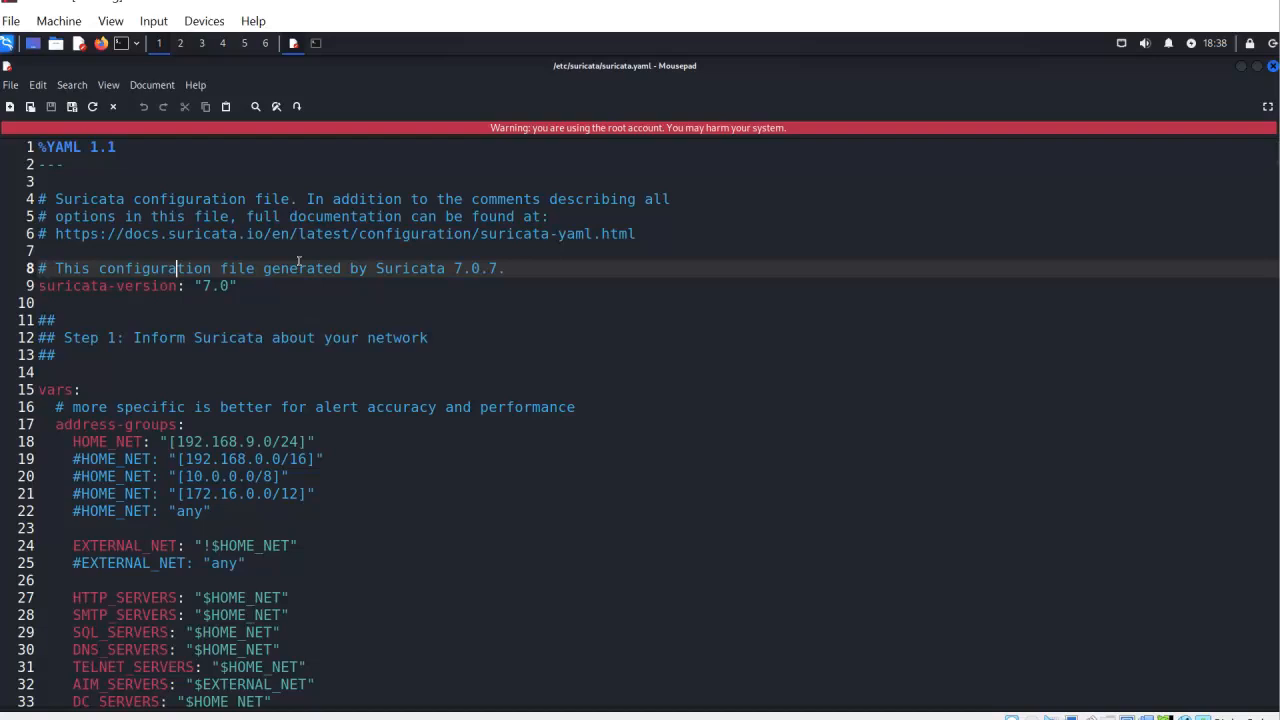
key("ctrl+f")
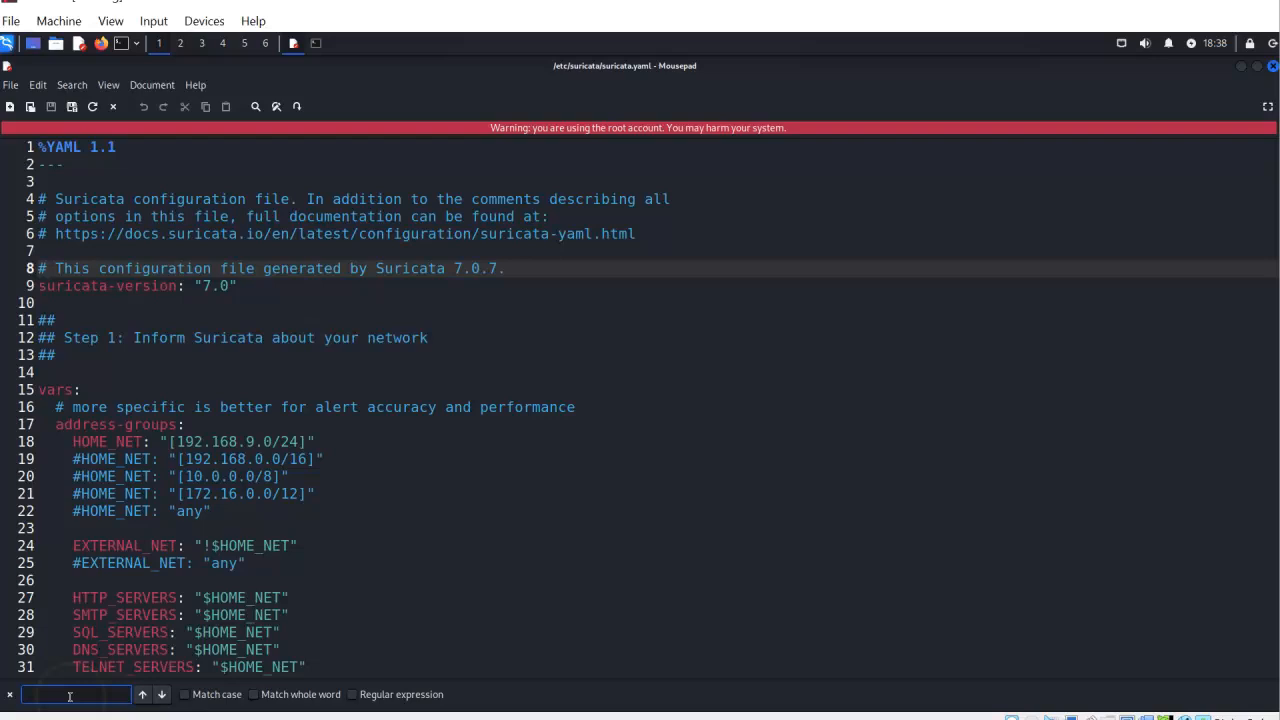
type("rule-files")
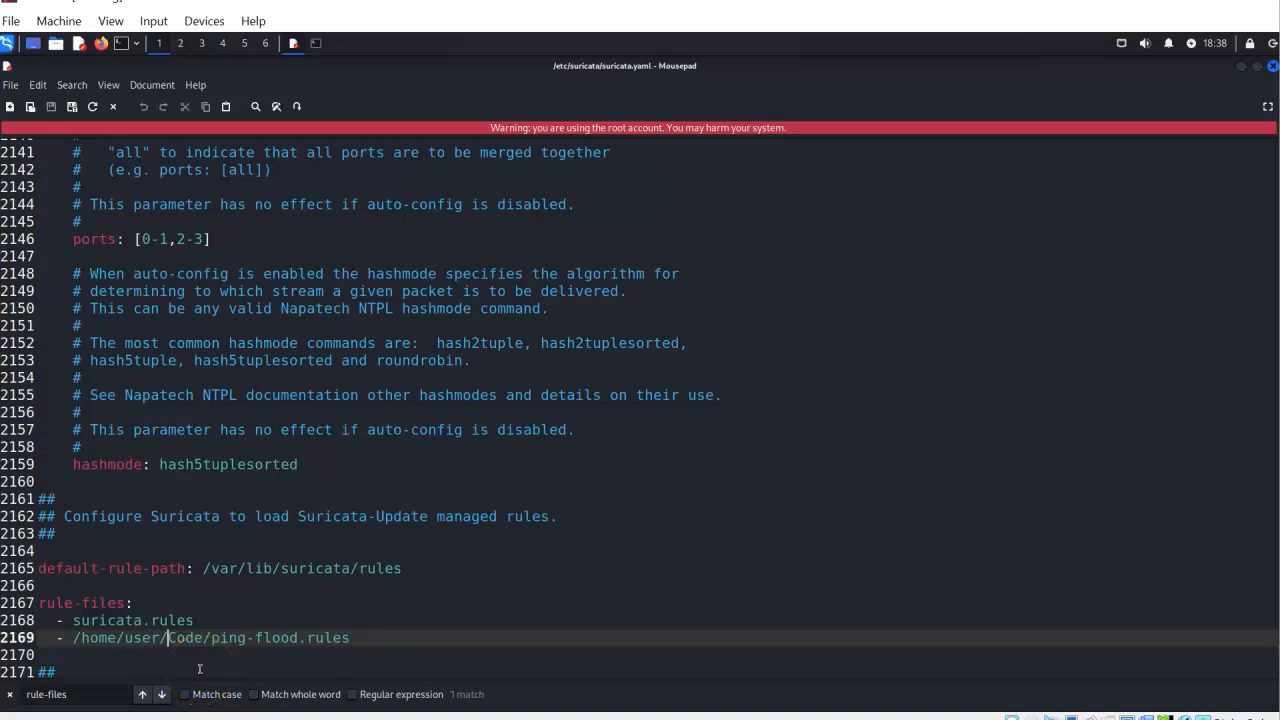
key("BackSpace")
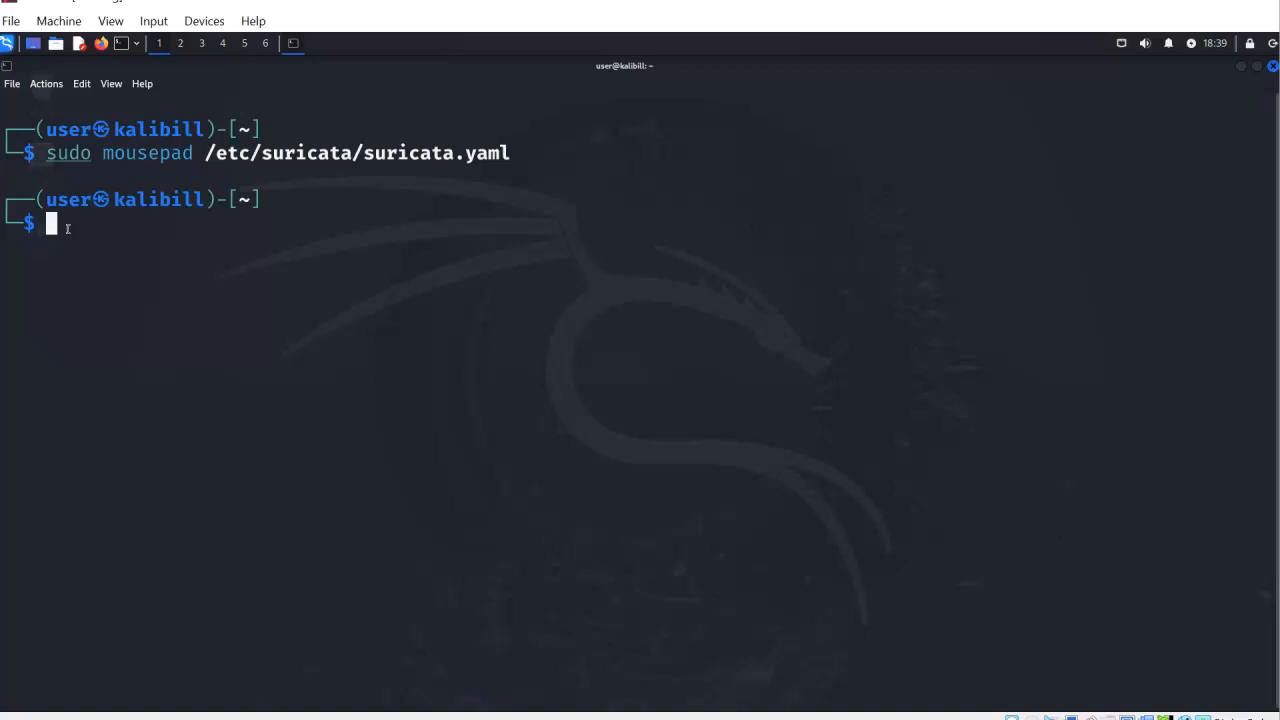
type("sudo suricata -T -c /etc/suricata/suricata.yaml -i eth0")
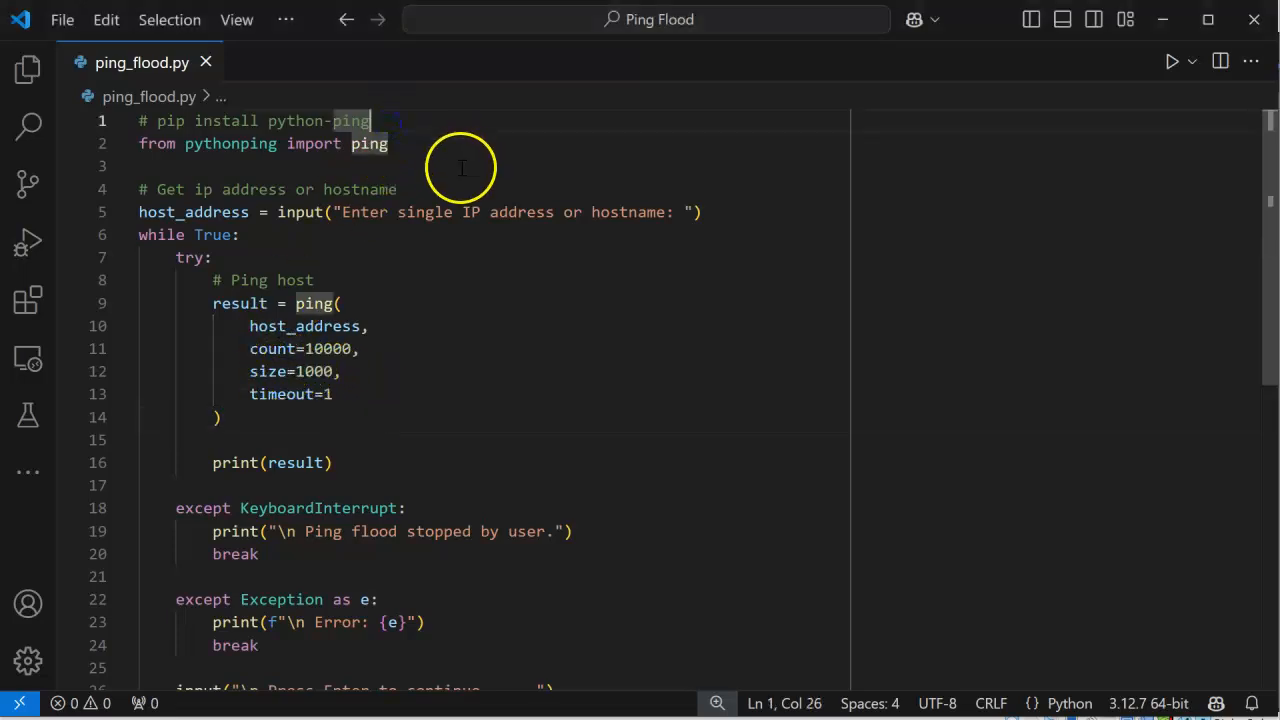
mouse_move(388, 160)
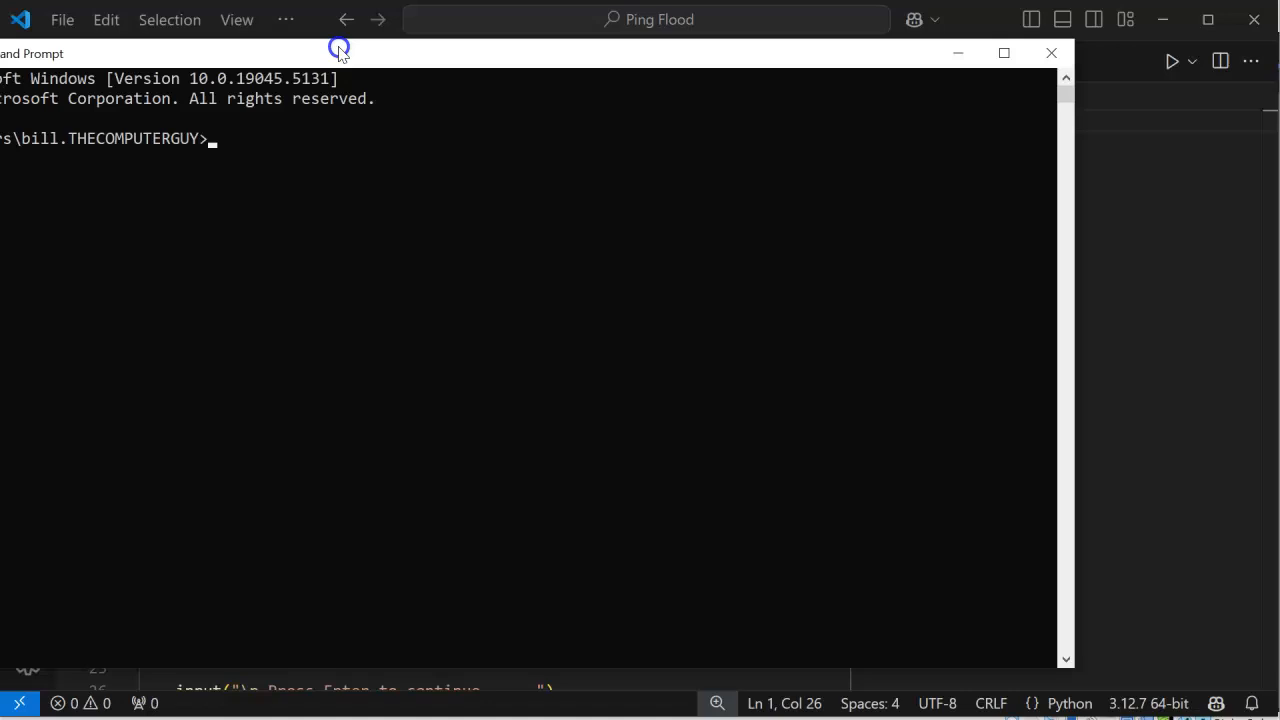
Type pip install python-ping in Command Prompt, then close the window without running it.
left_click_drag(339, 52, 407, 35)
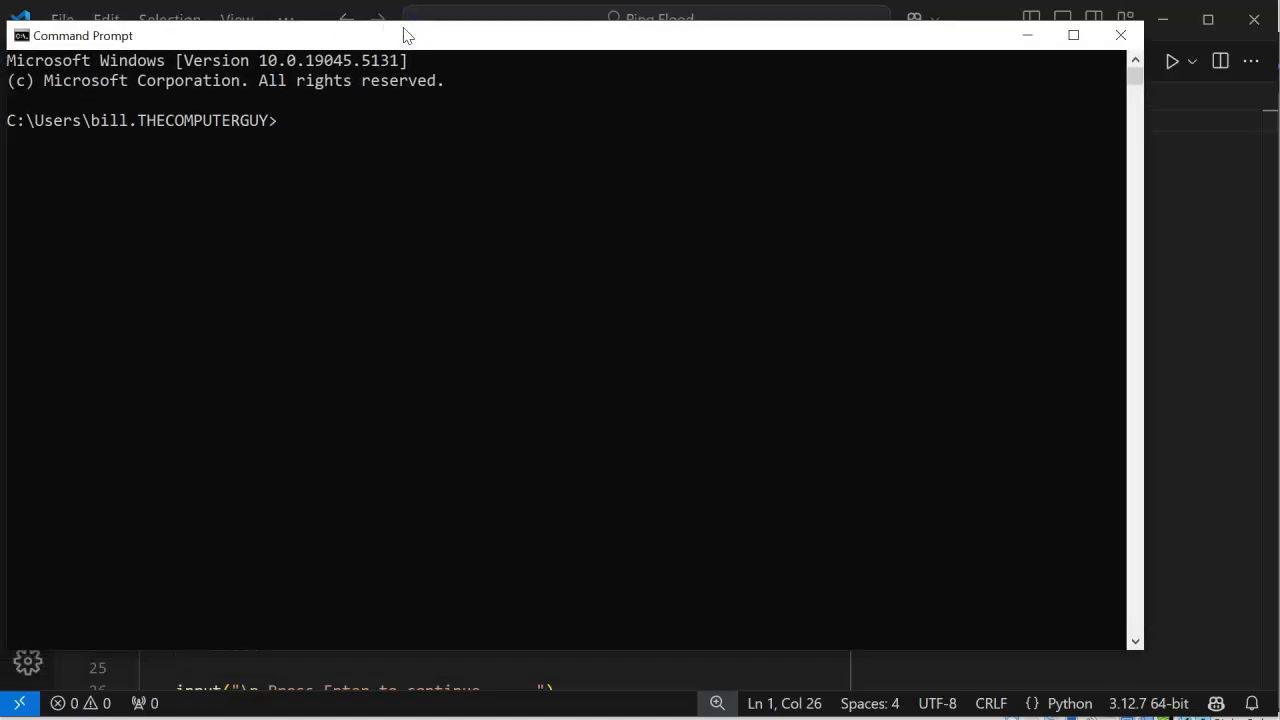
left_click(296, 120)
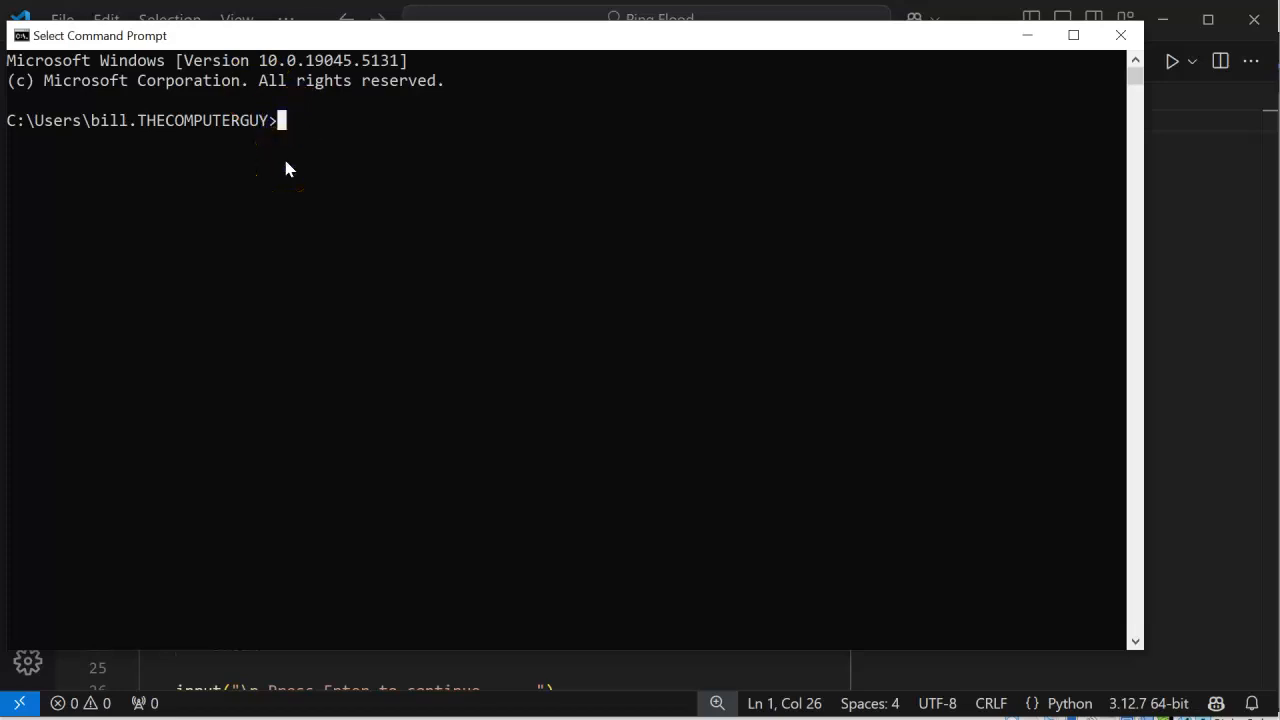
type("pip instal")
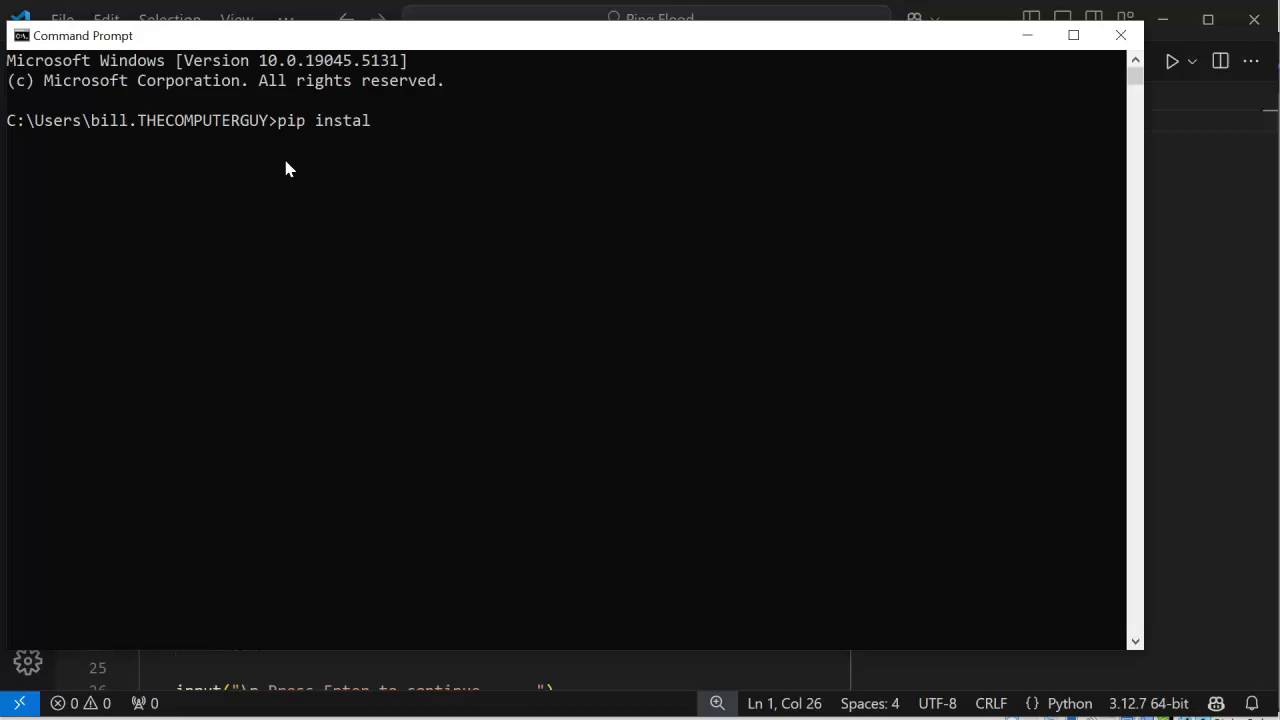
type("l")
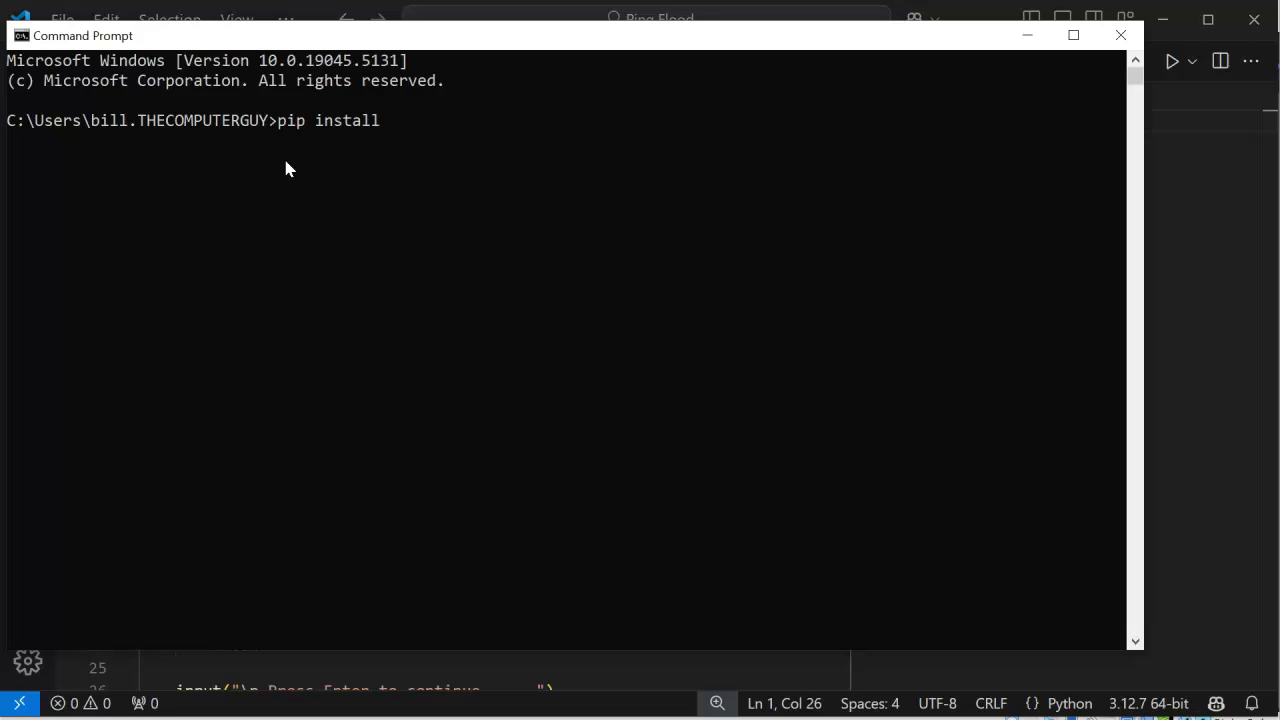
type("pythong")
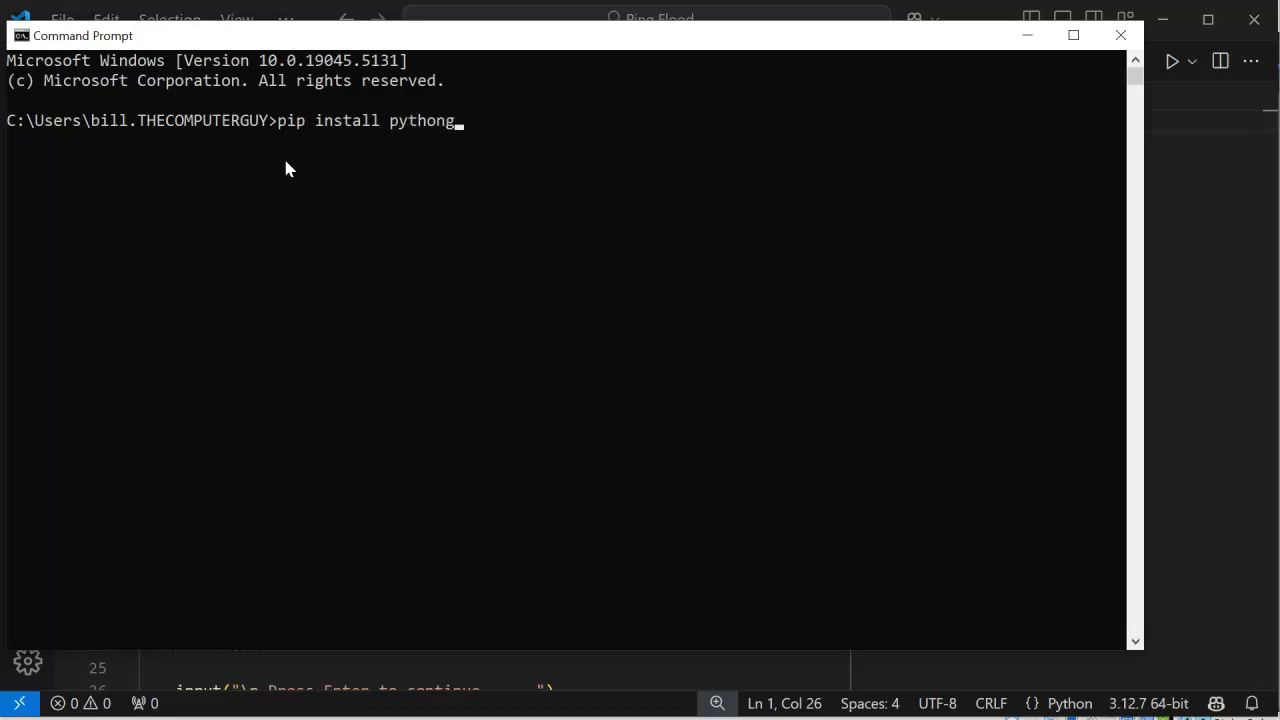
key("Backspace")
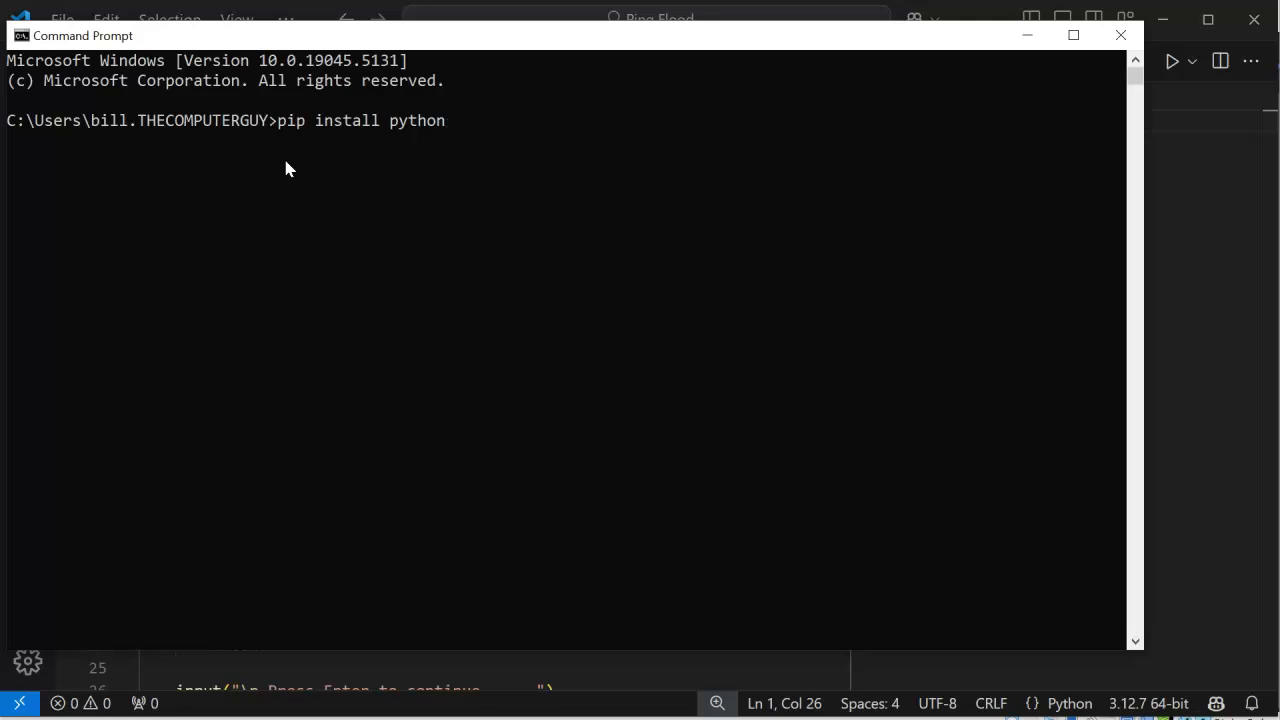
type("-ping")
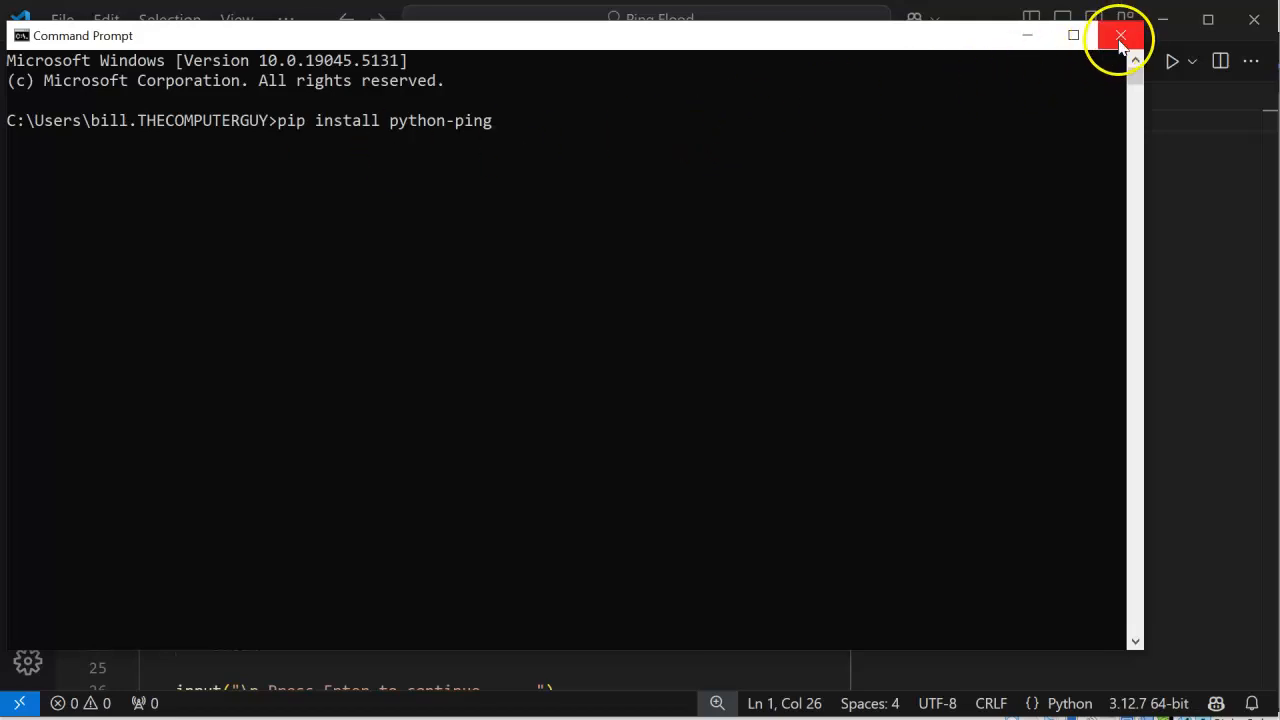
left_click(1120, 37)
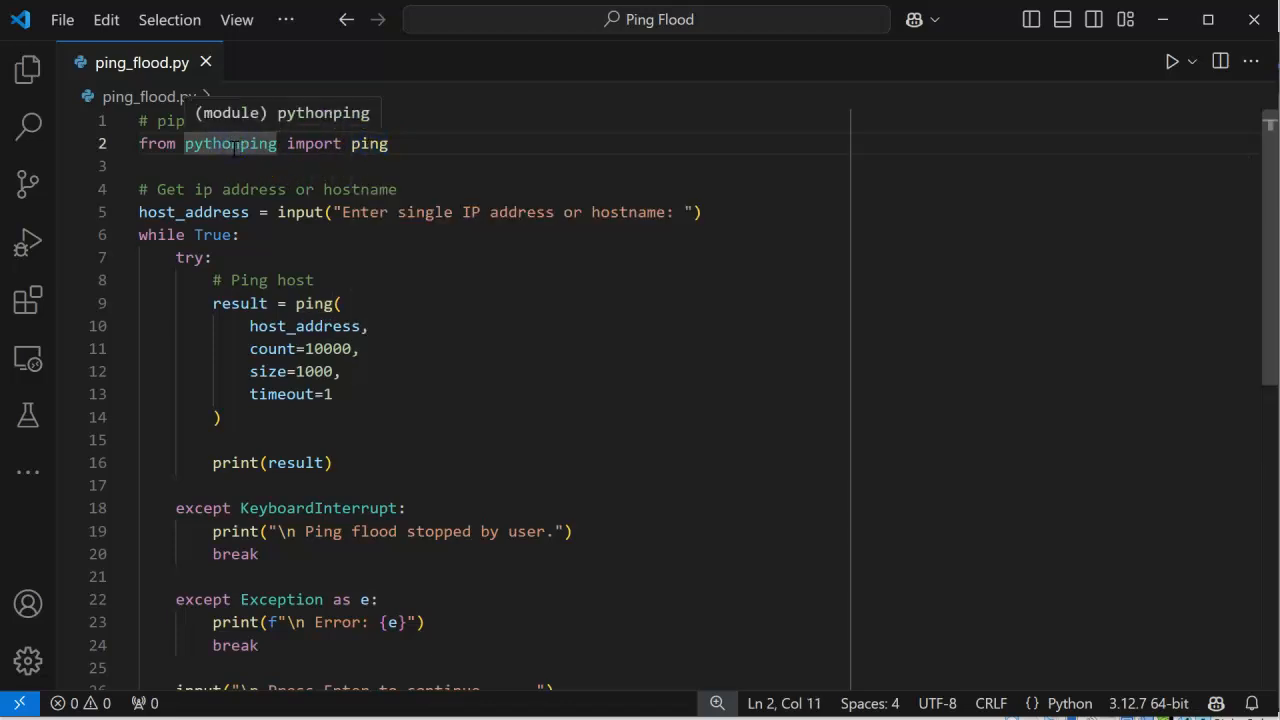
left_click(582, 212)
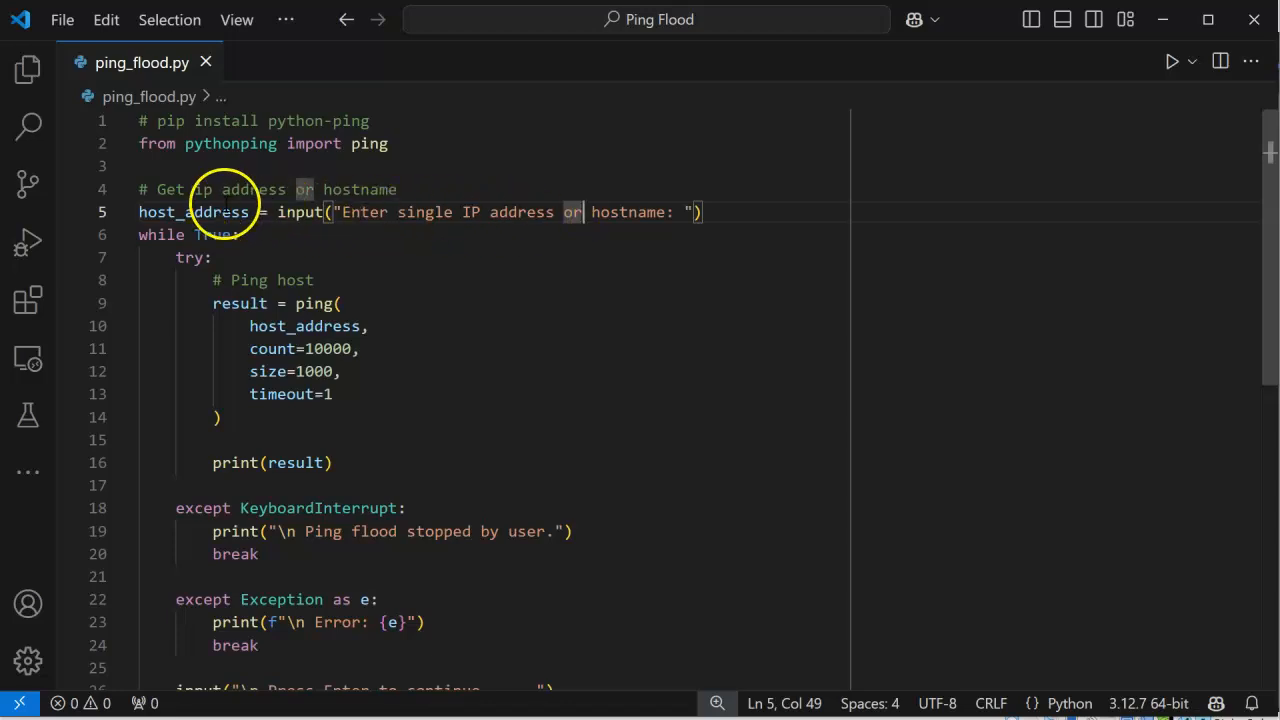
mouse_move(300, 212)
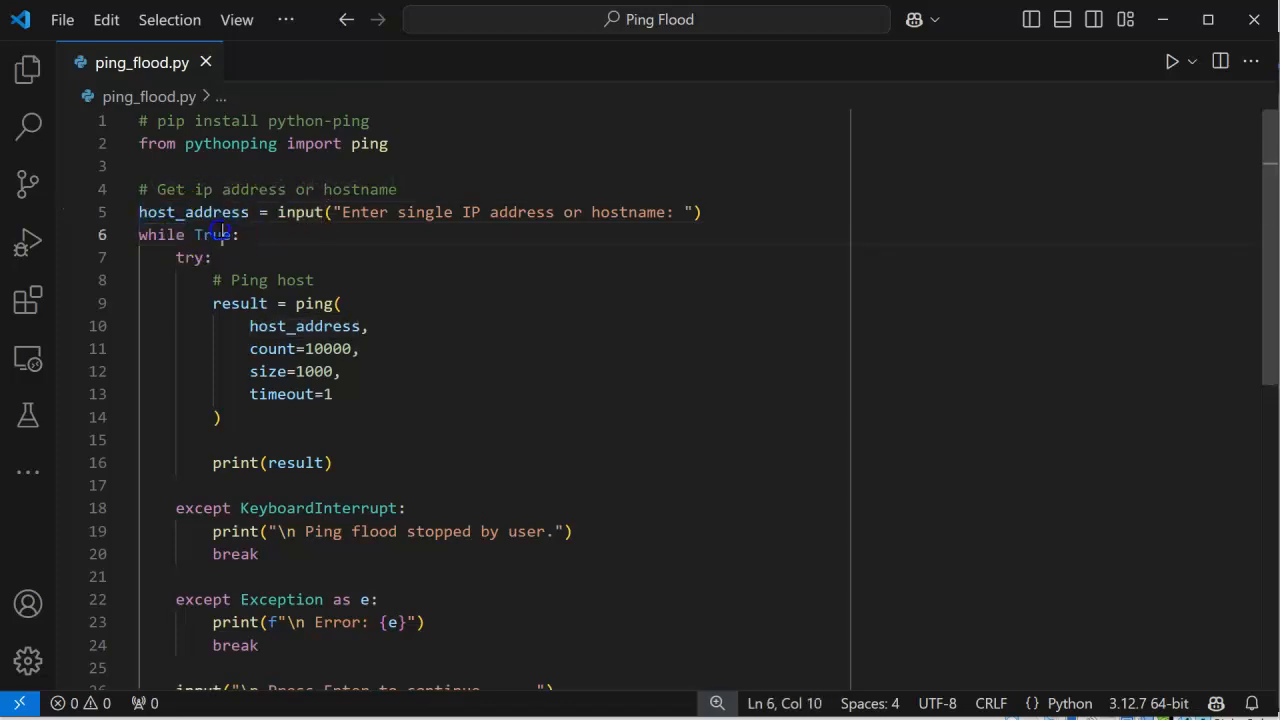
double_click(212, 234)
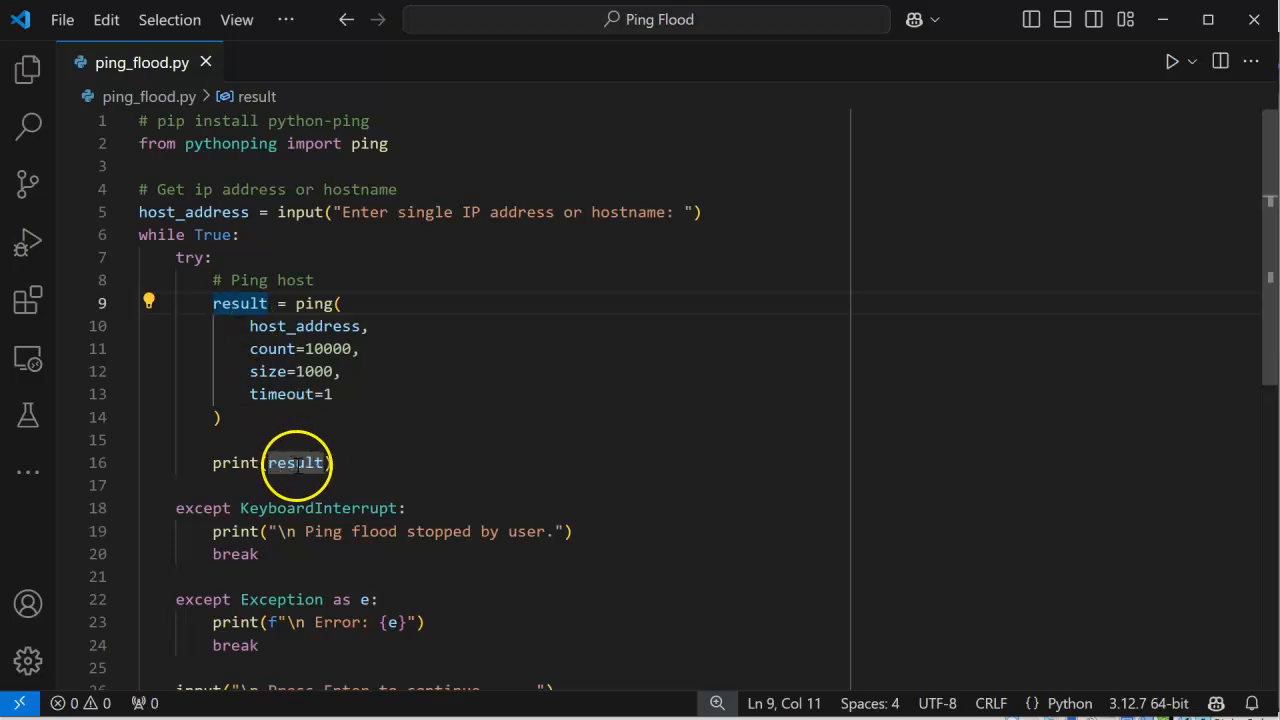
mouse_move(310, 300)
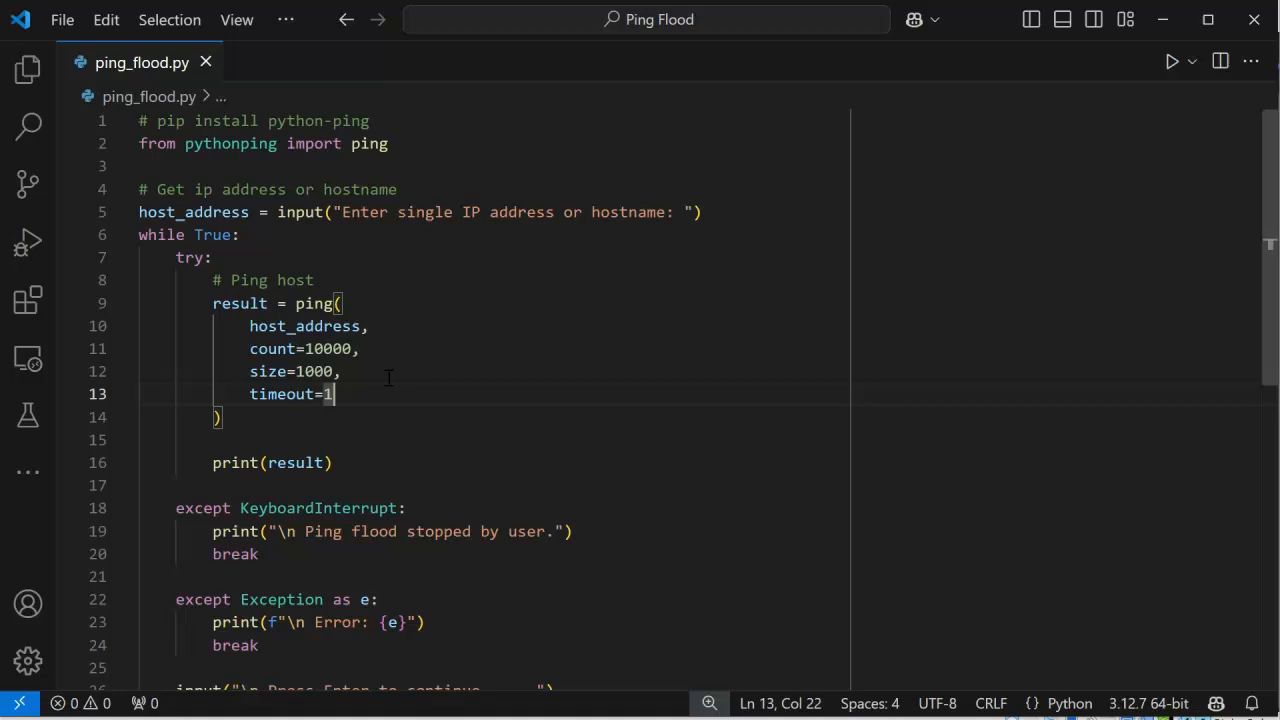
mouse_move(348, 446)
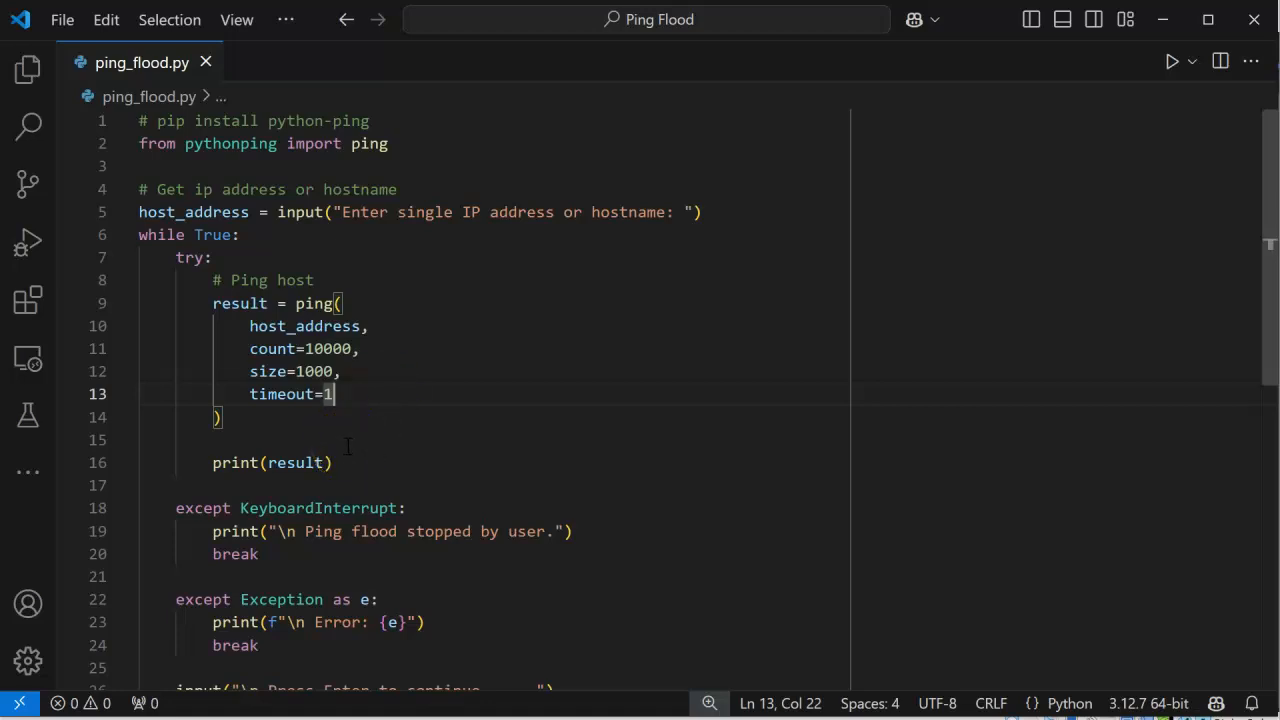
scroll("down", 3)
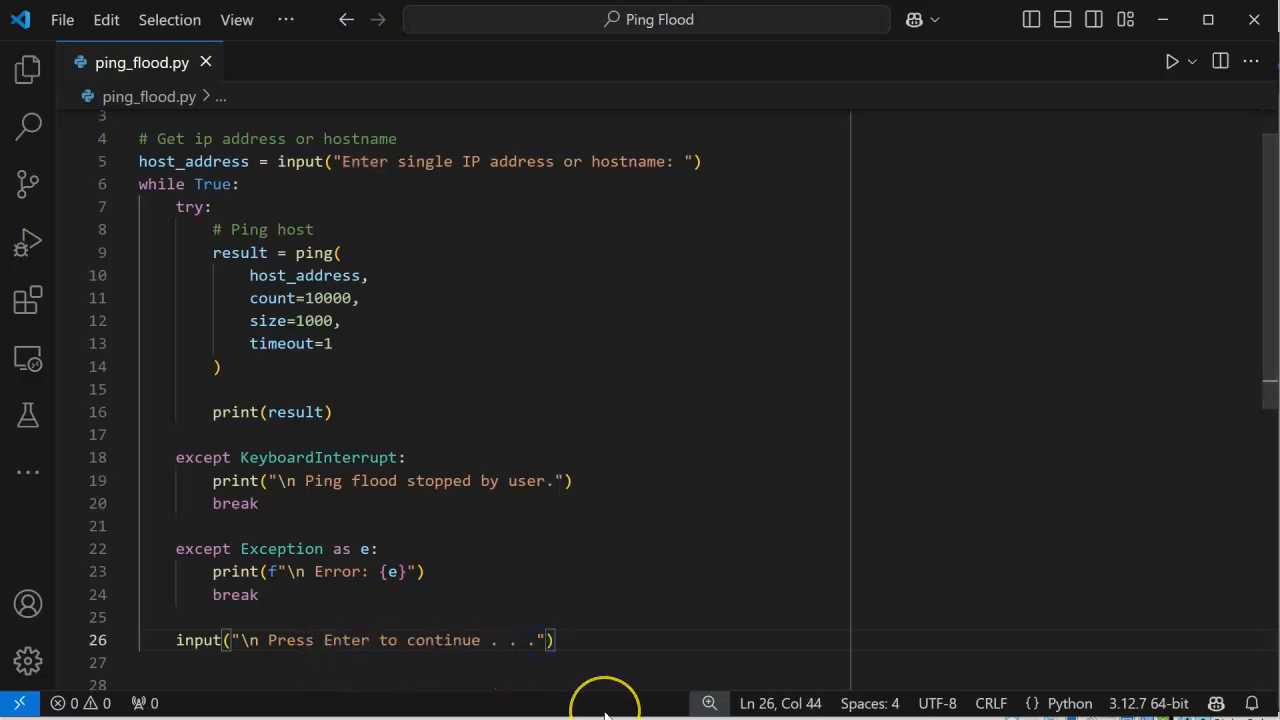
Append 'CTRL-c to stop.' to the input() prompt on line 26.
type("CTRL")
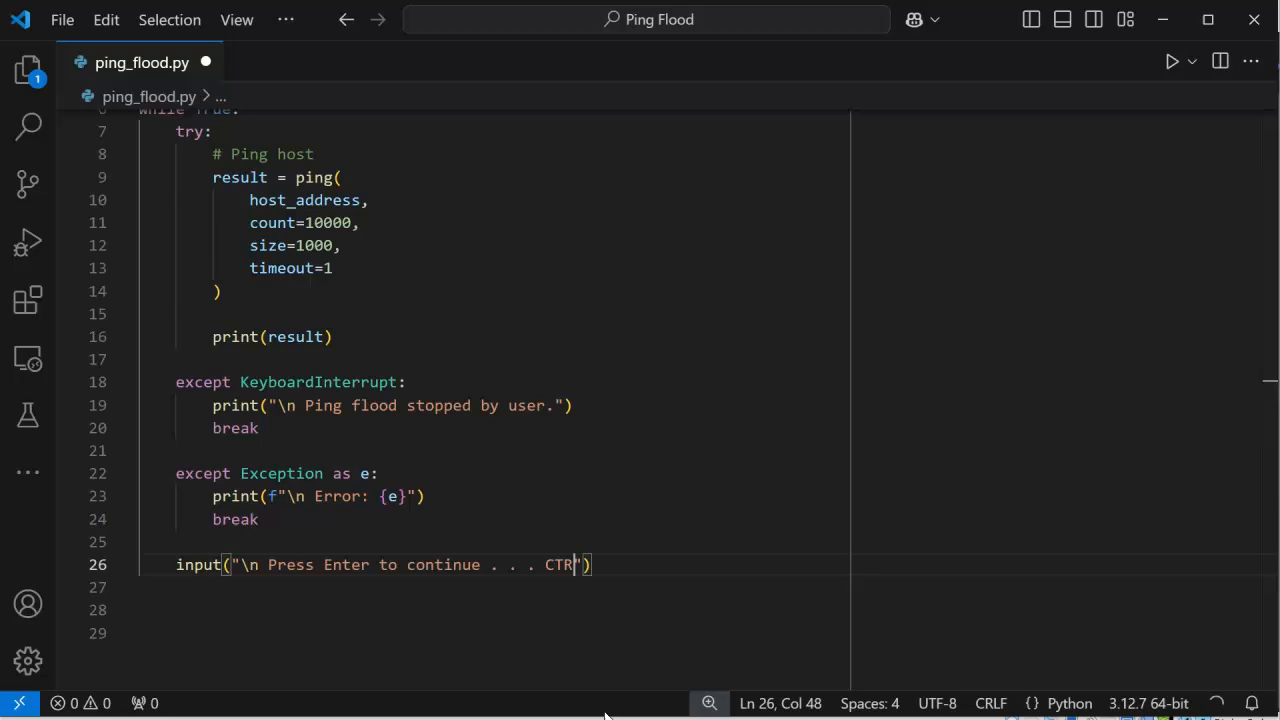
type("-c to stop.")
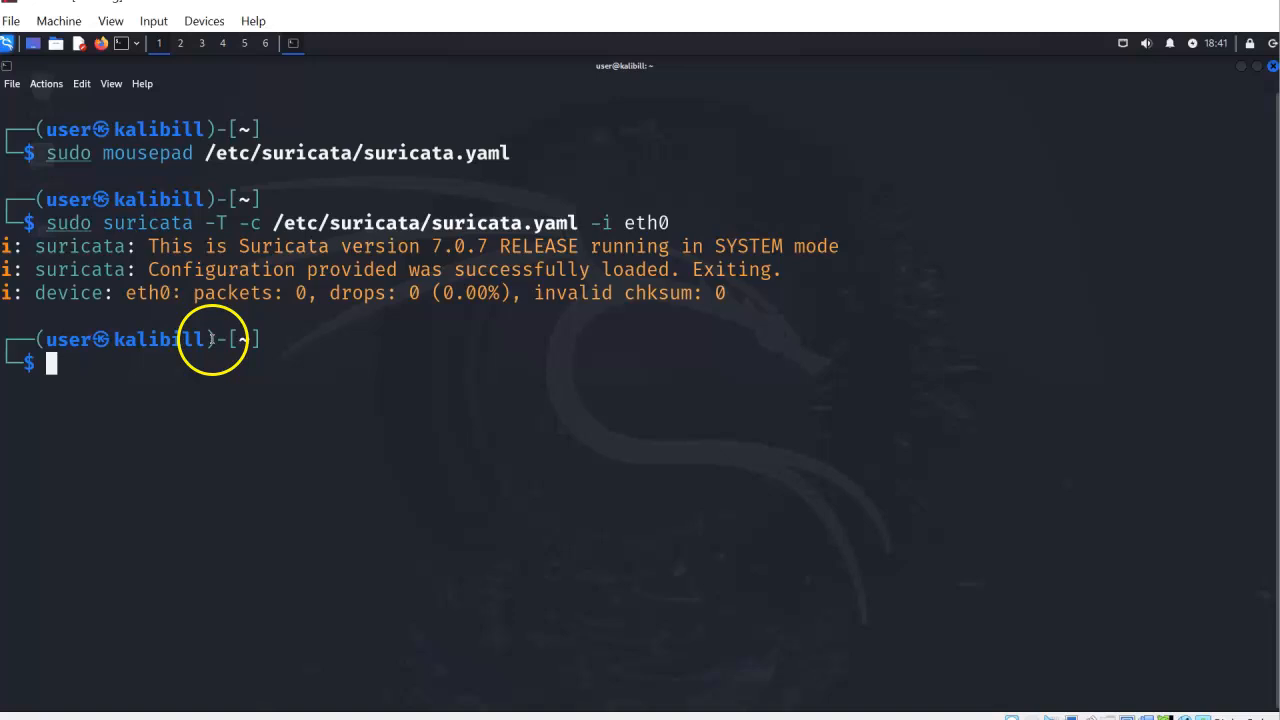
mouse_move(126, 372)
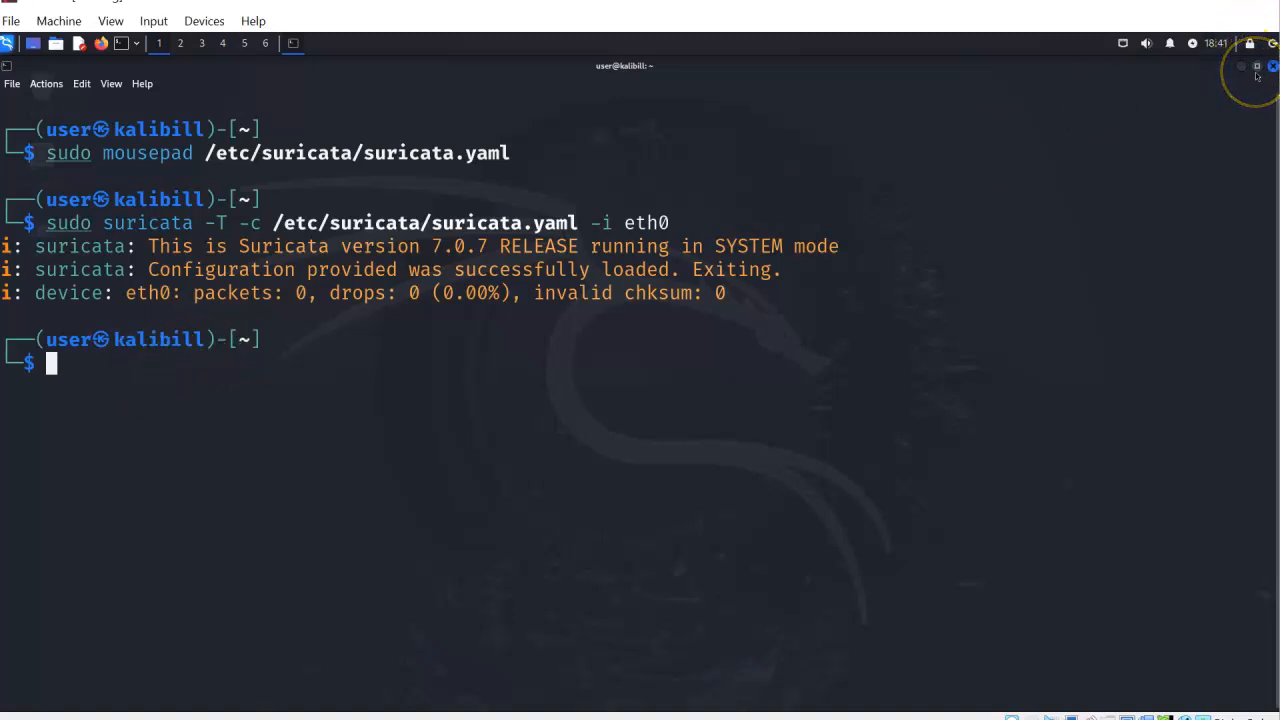
mouse_move(835, 369)
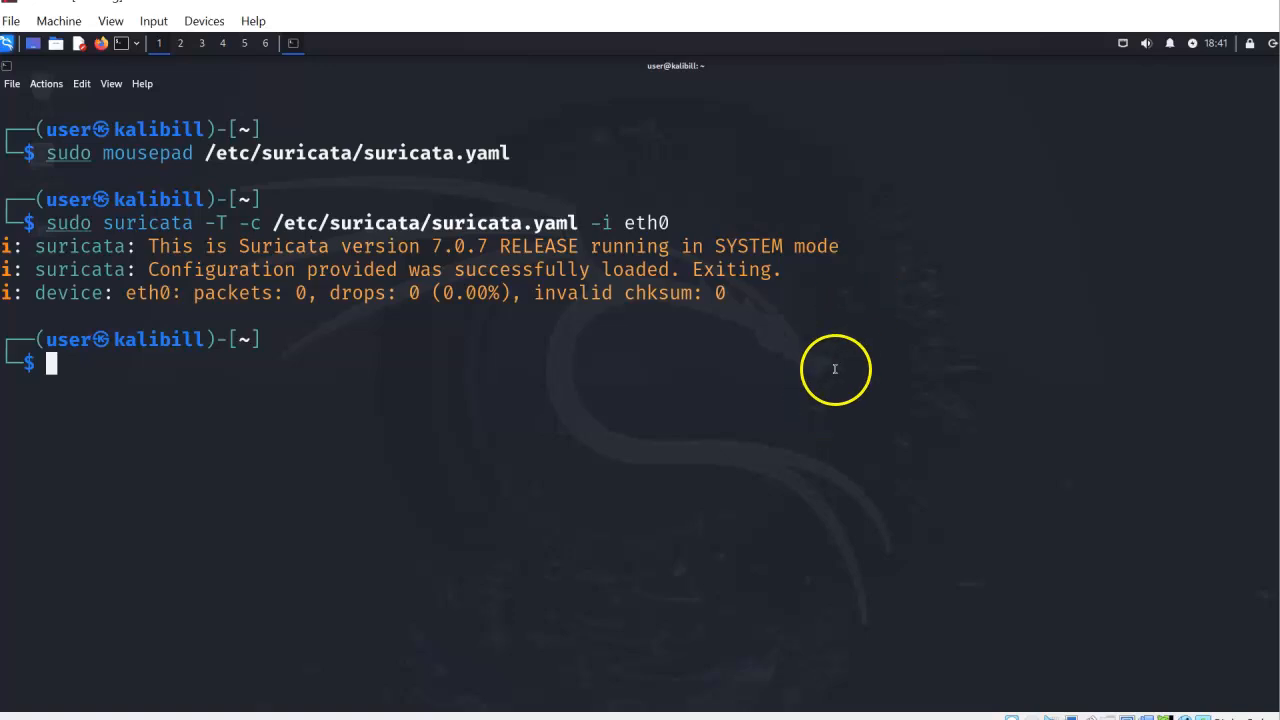
mouse_move(200, 309)
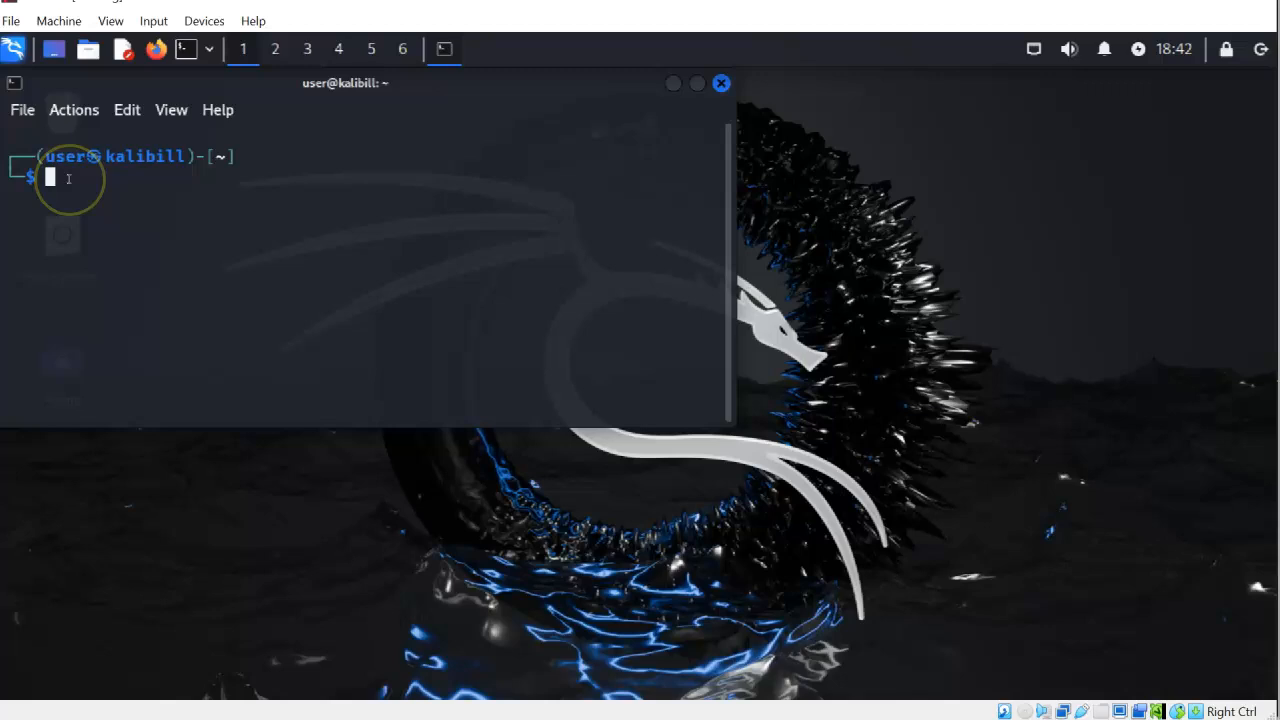
Enter the Suricata command for eth0 with /etc/suricata/suricata.yaml, dropping the -T test flag.
type("sudo suricata -T -c /etc/suricata/suricata.yaml -i eth0")
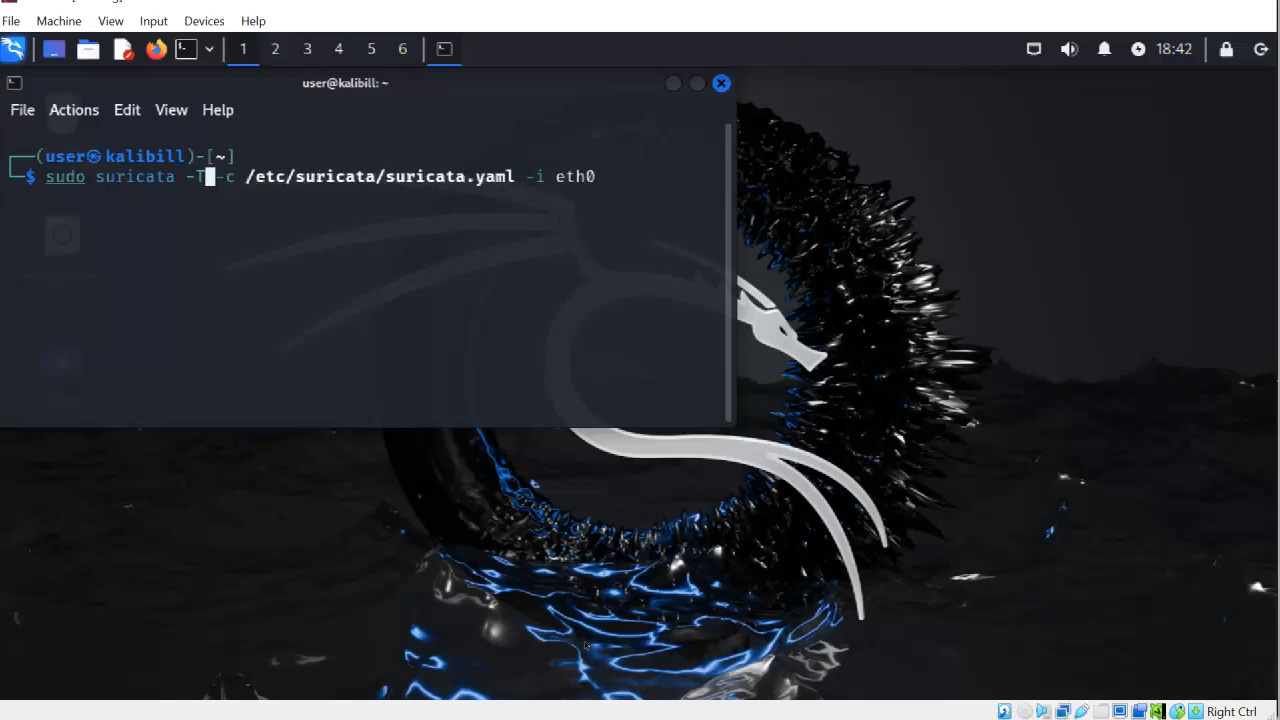
key("BackSpace")
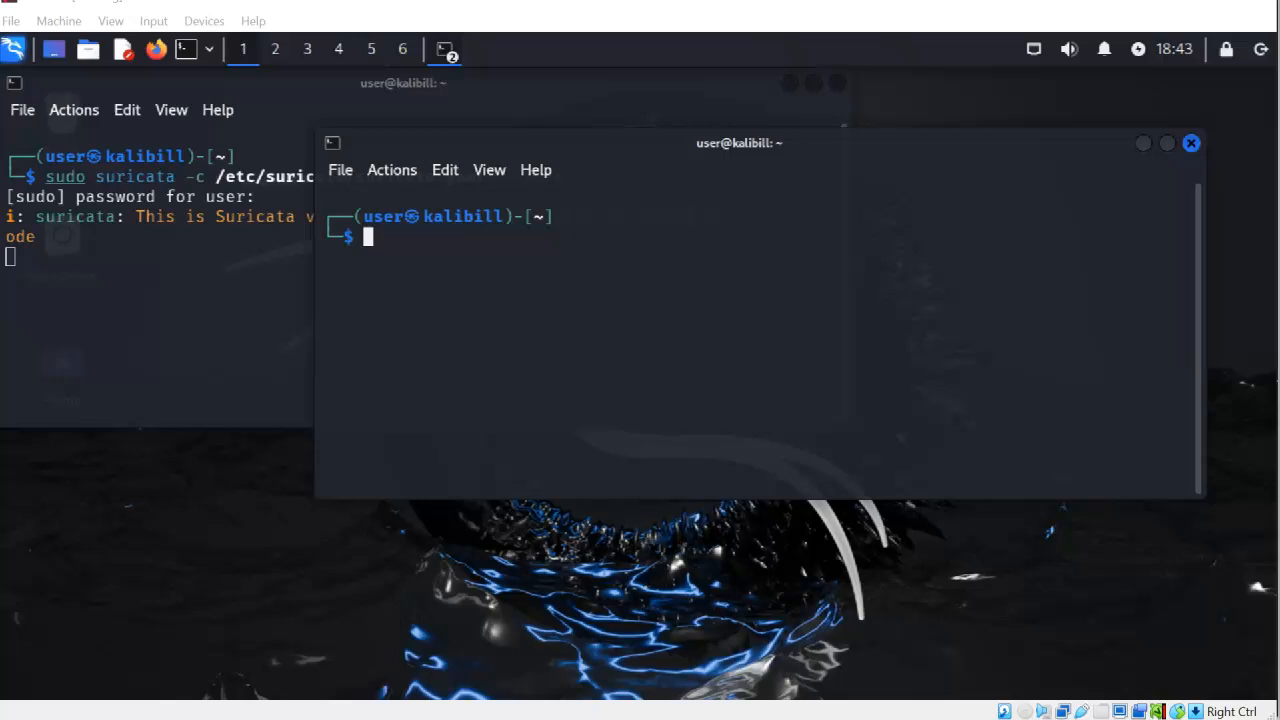
Type tail -f /var/log/suricata/fast.log in the second terminal.
type("tail -f /var/log/suricata/fast.log")
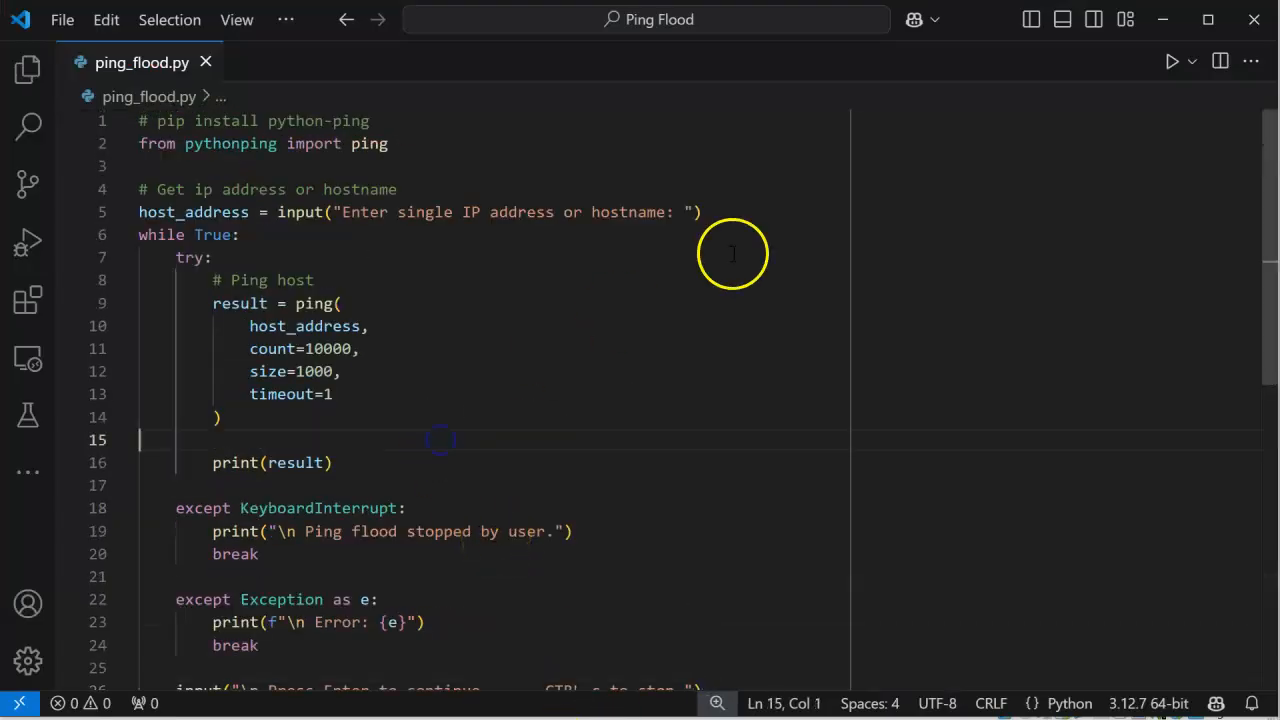
Run ping_flood.py and submit 192.168.9.135 as the target address.
left_click(1172, 61)
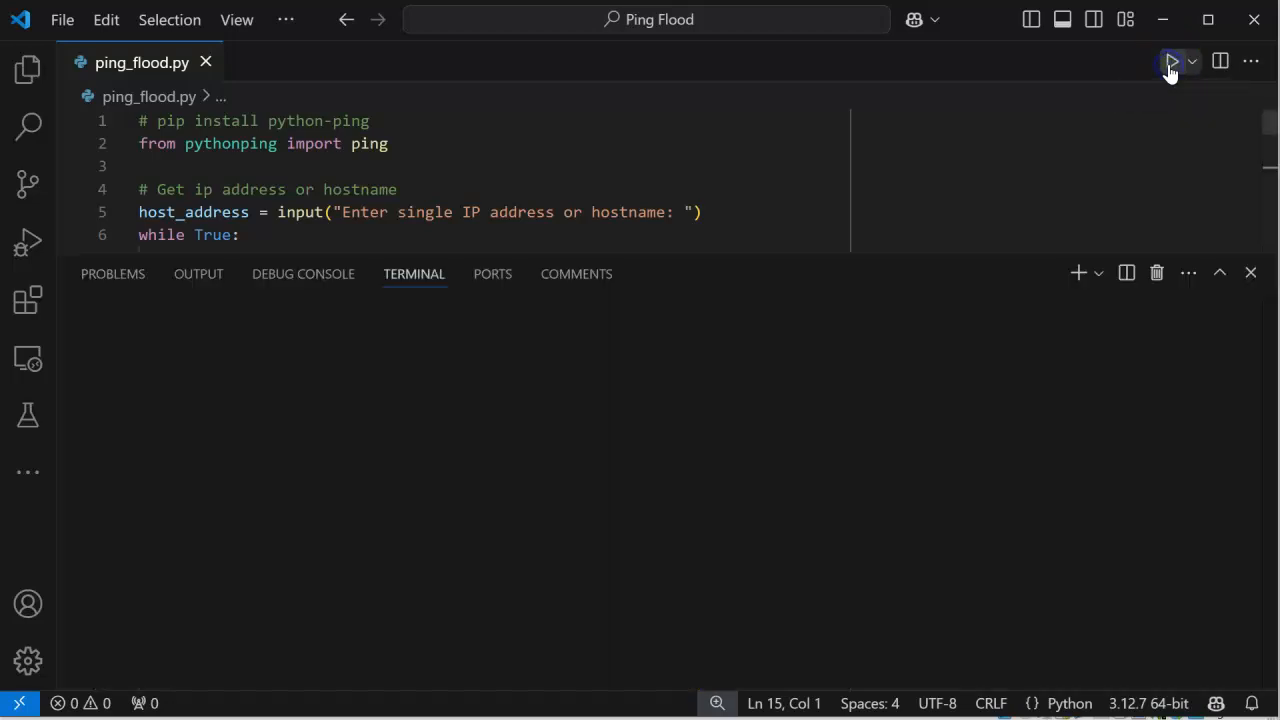
left_click(1172, 61)
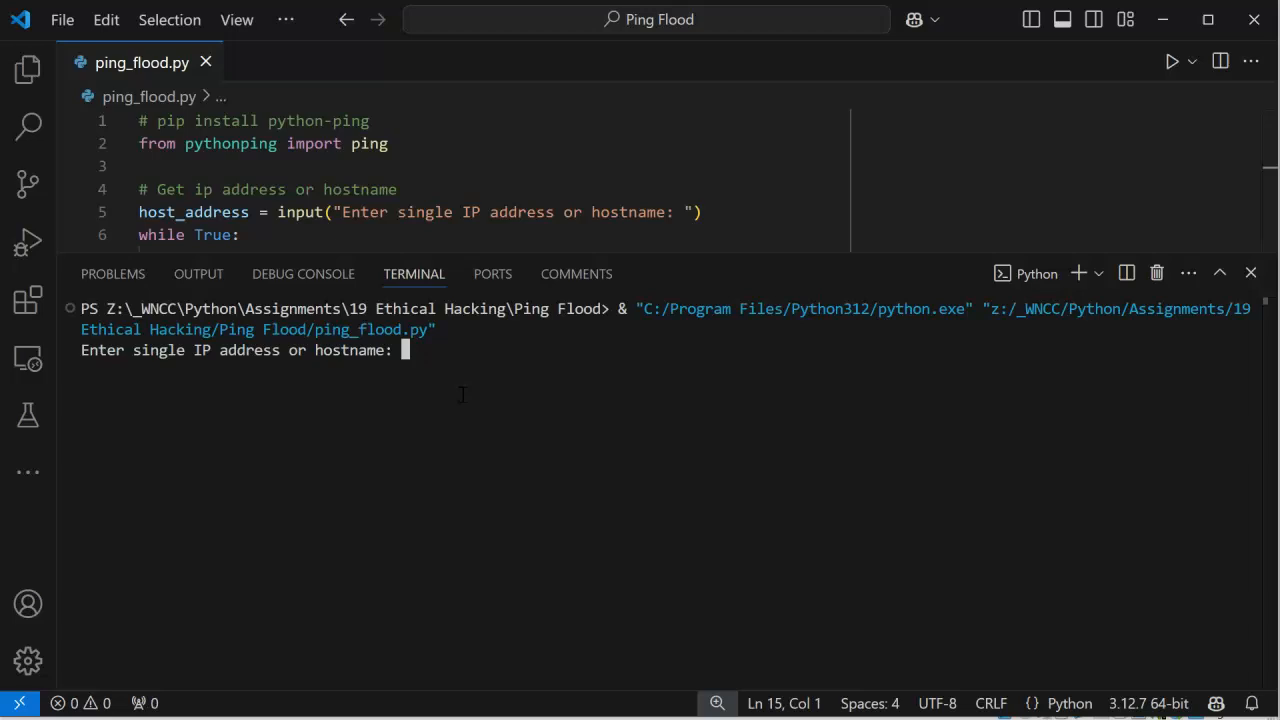
type("192.168.")
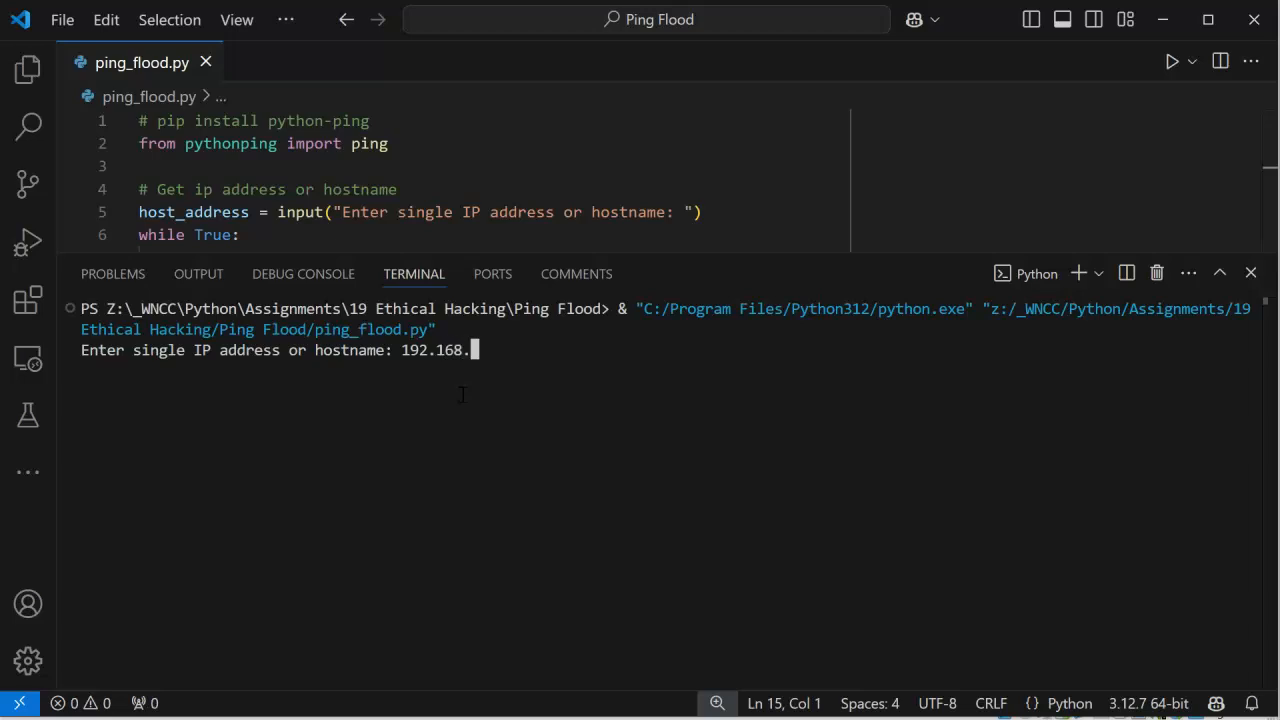
type("9.135")
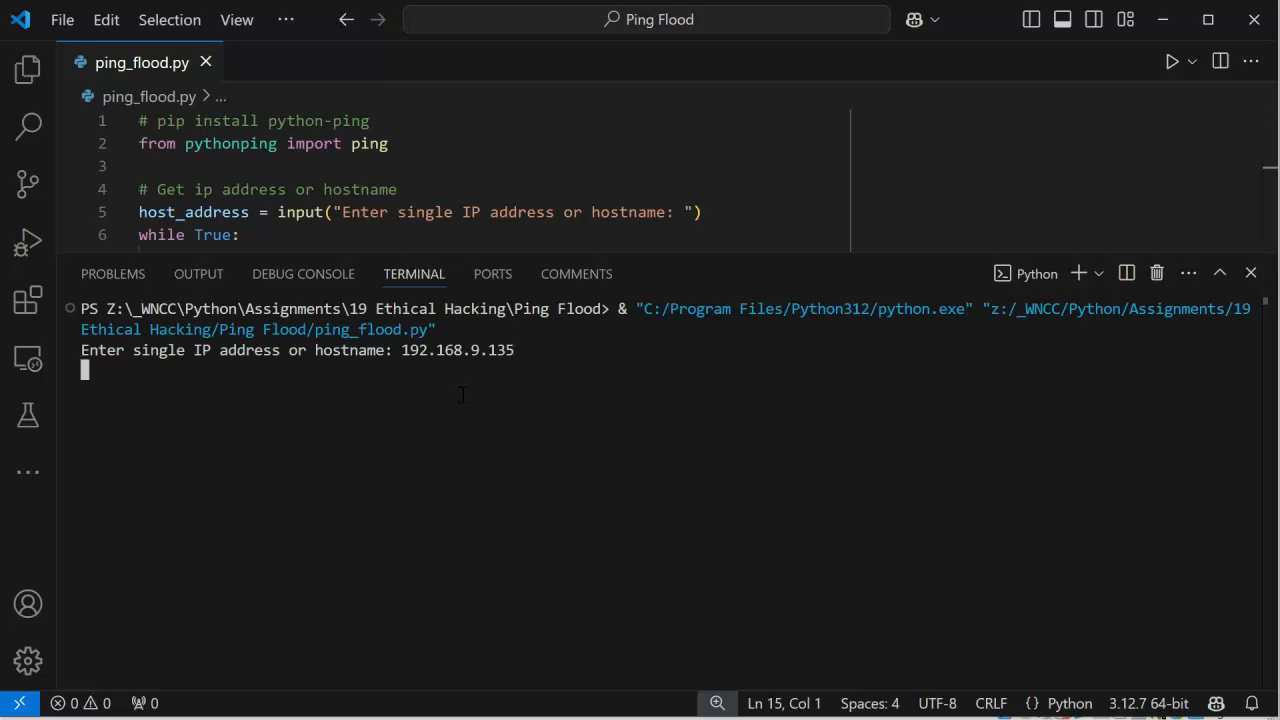
mouse_move(469, 511)
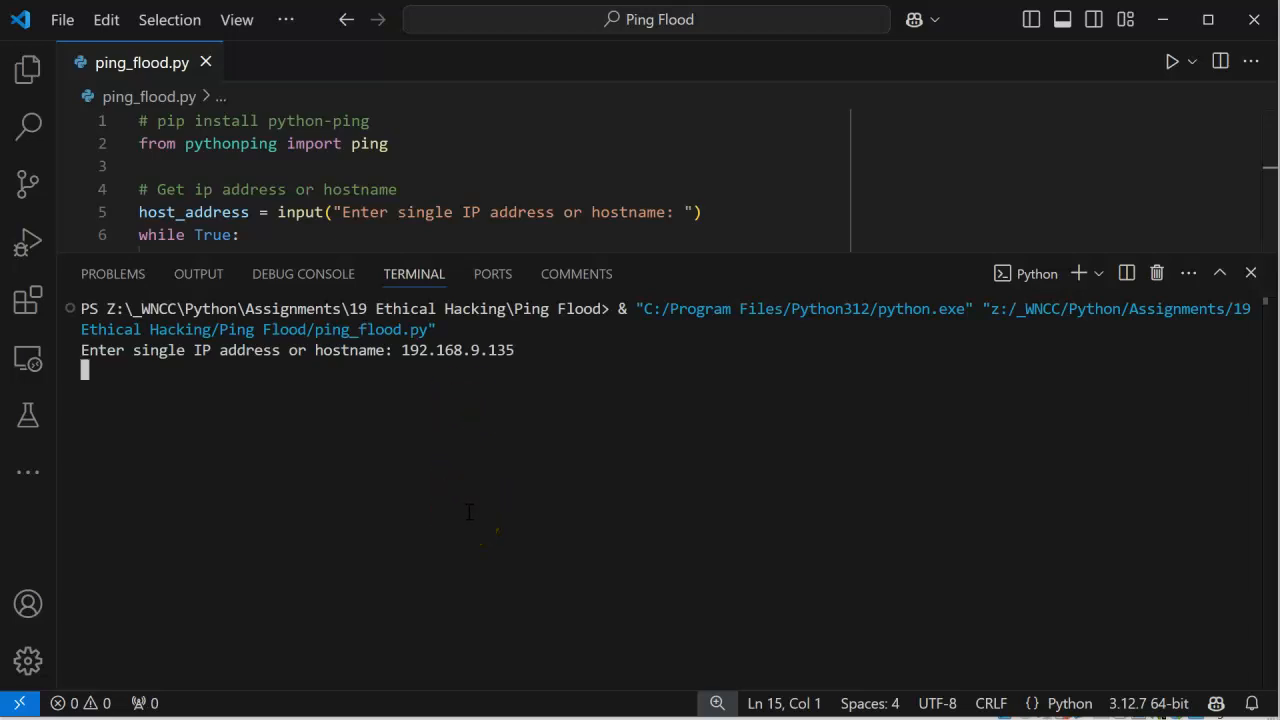
key("enter")
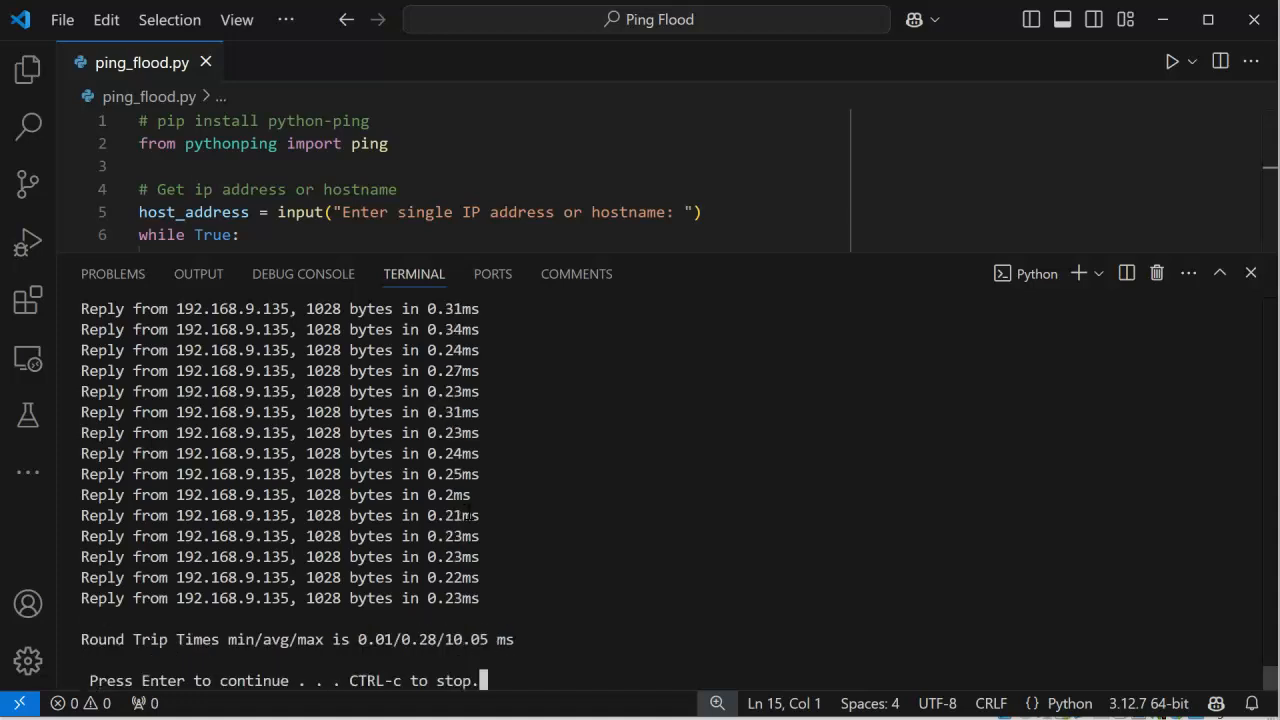